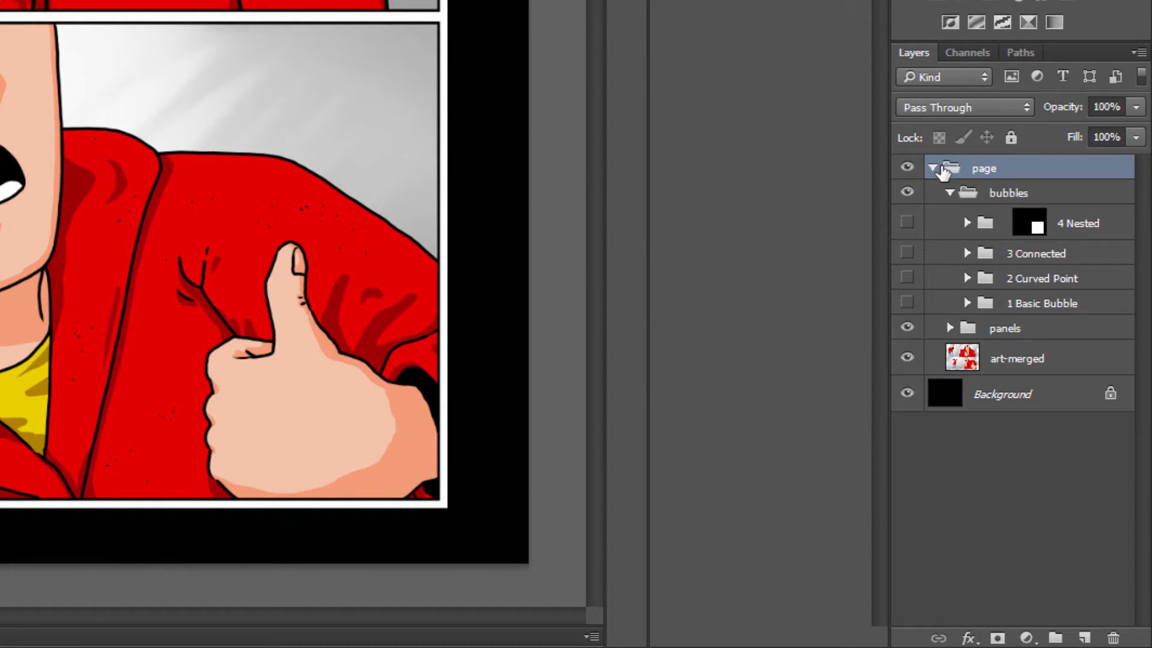
Rearrange the page and bubbles groups and toggle the merged artwork layer off and on.
left_click(933, 168)
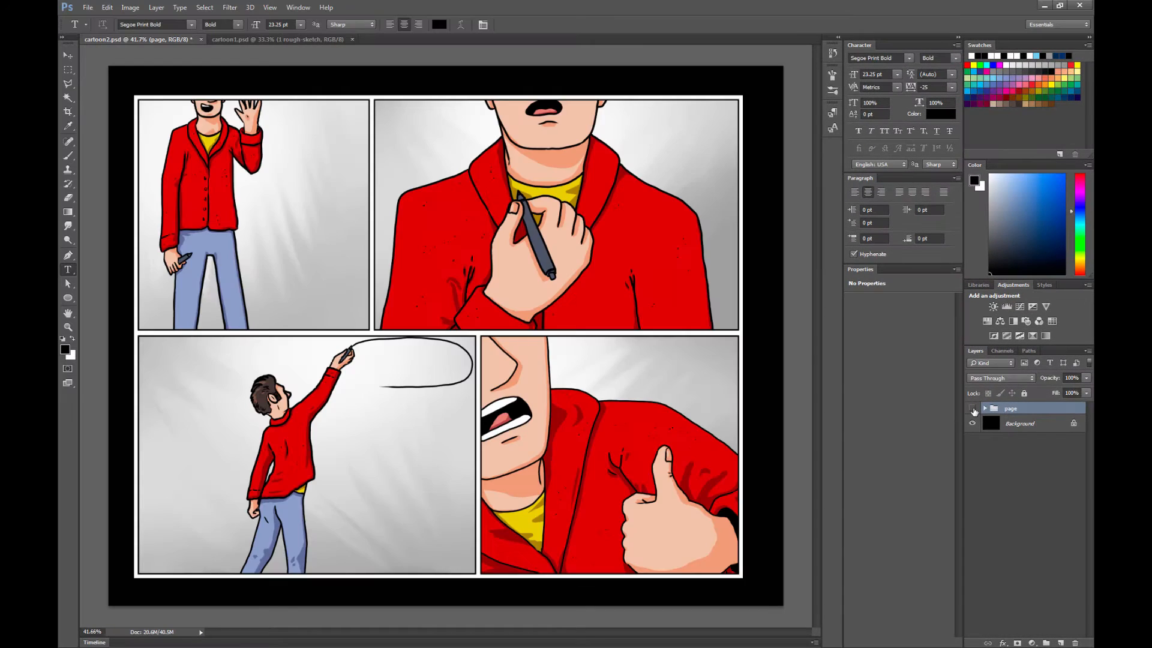
left_click(985, 408)
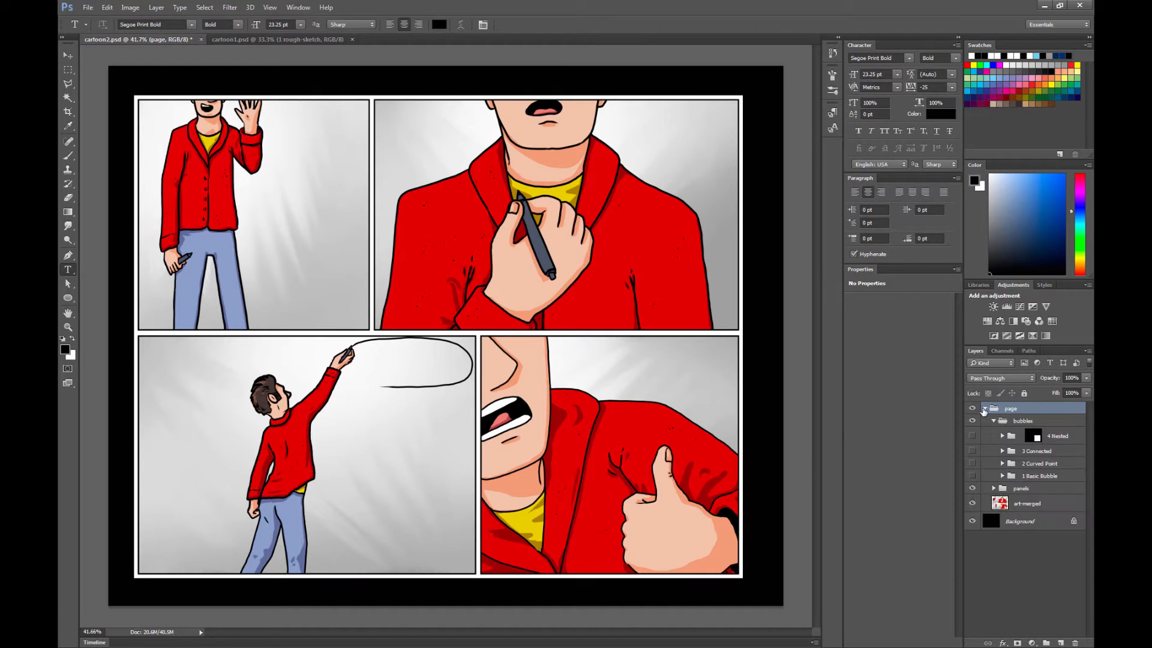
left_click(994, 420)
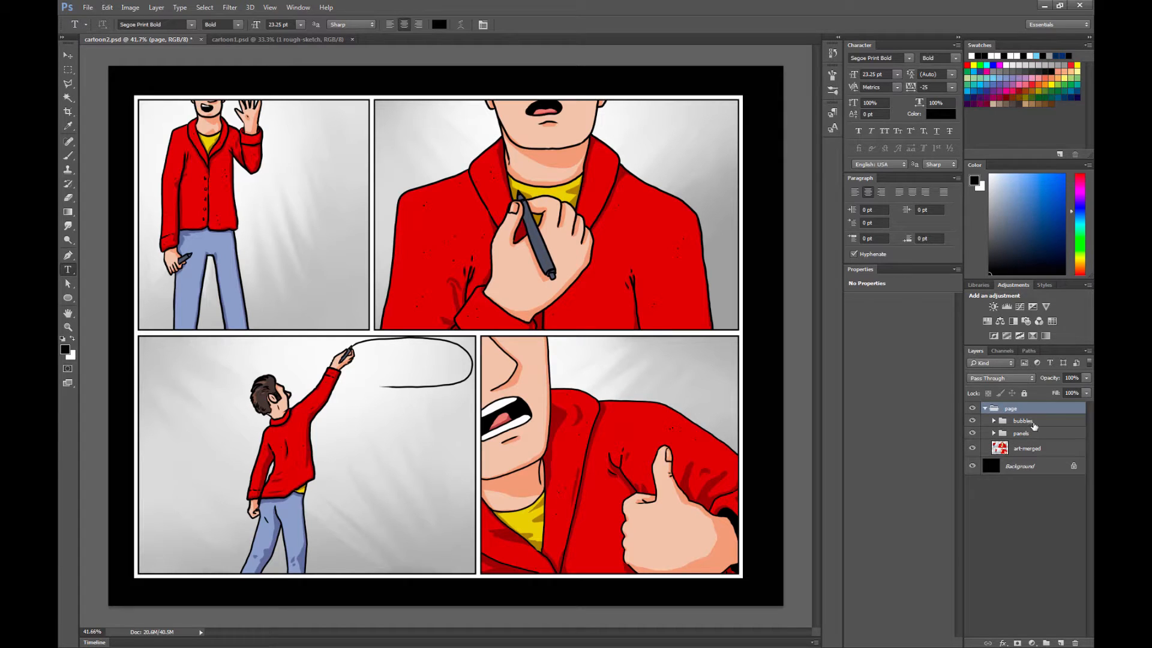
left_click(1022, 420)
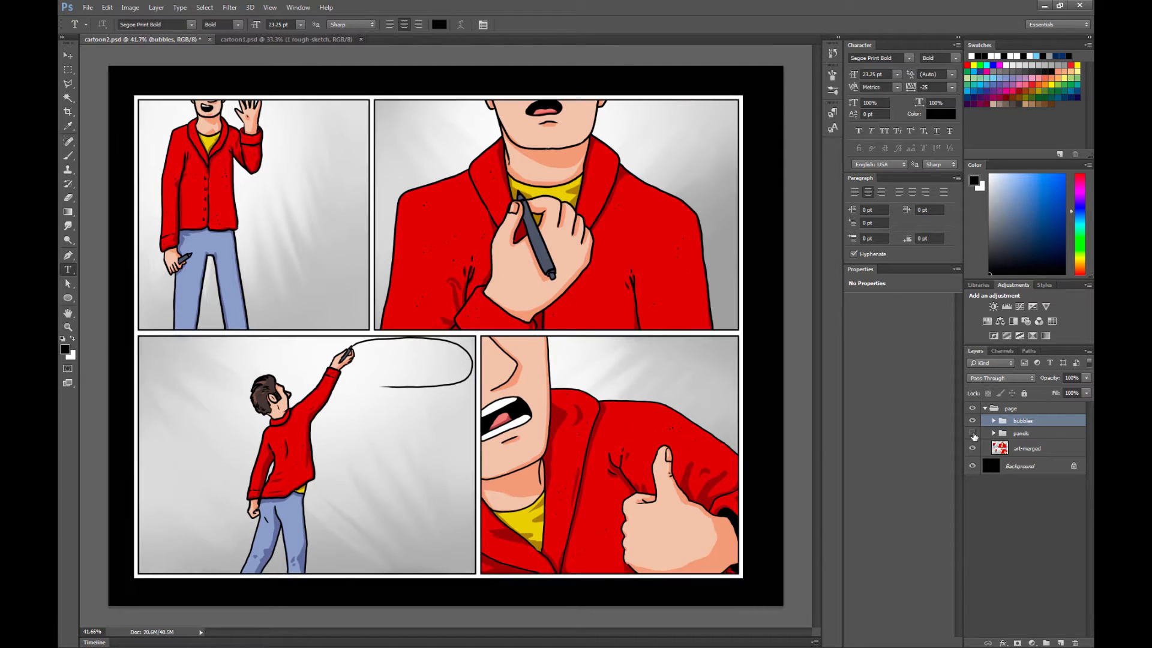
mouse_move(973, 433)
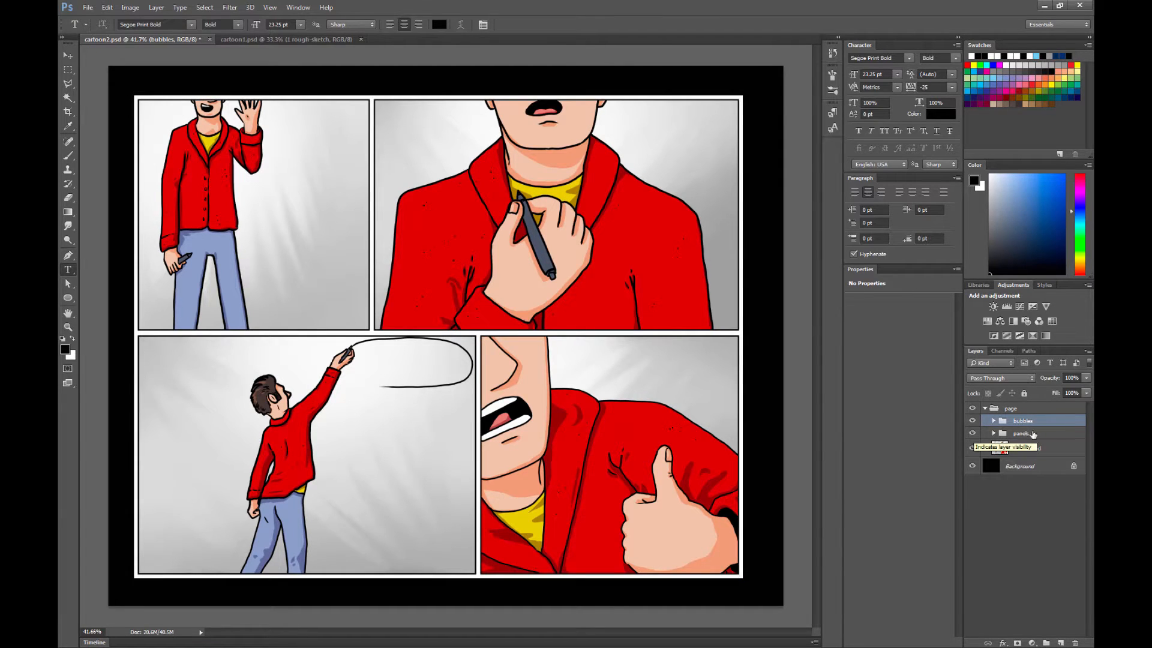
left_click(972, 449)
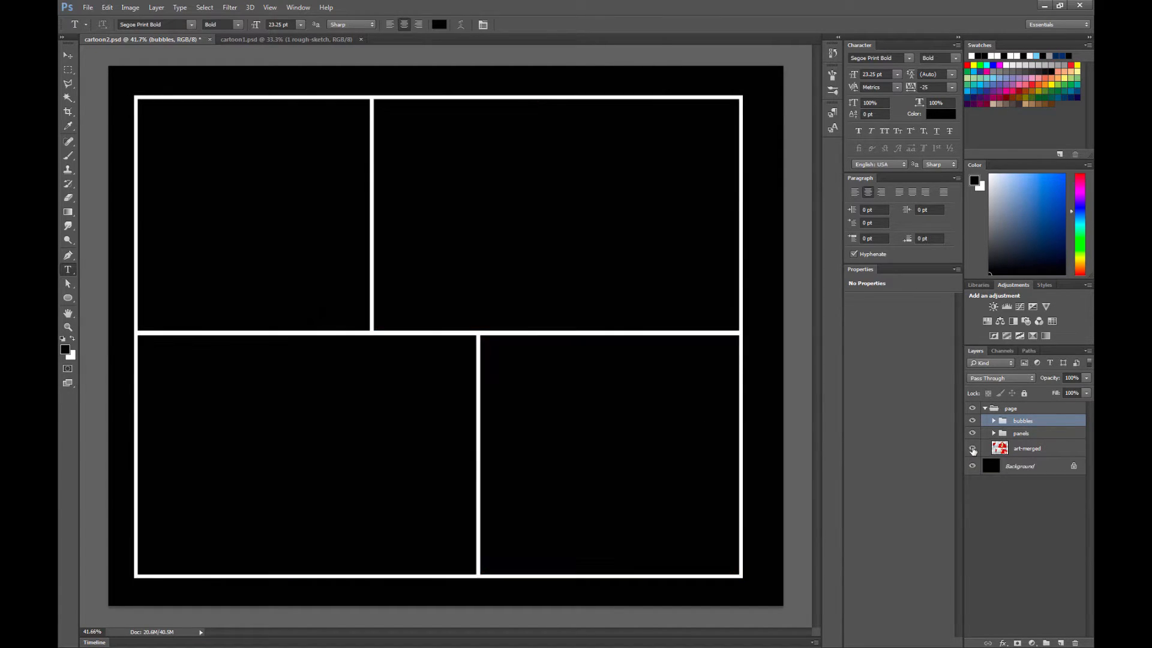
left_click(973, 448)
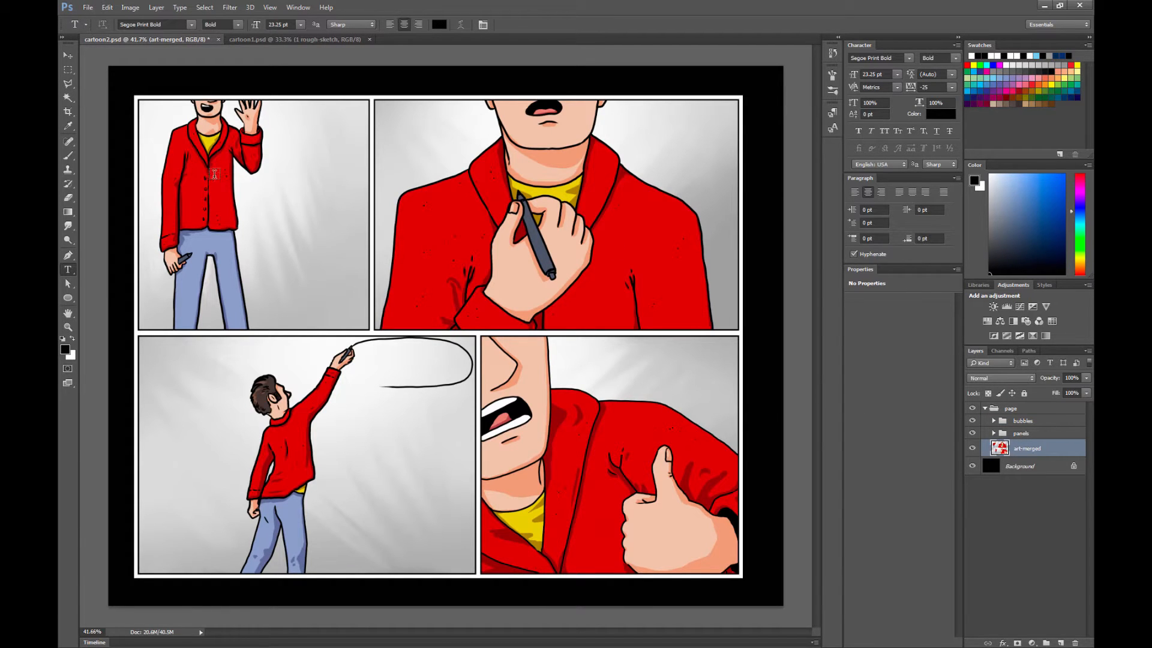
In cartoon1.psd, fade the rough sketch to 26% and show the ink and colour groups.
left_click(297, 39)
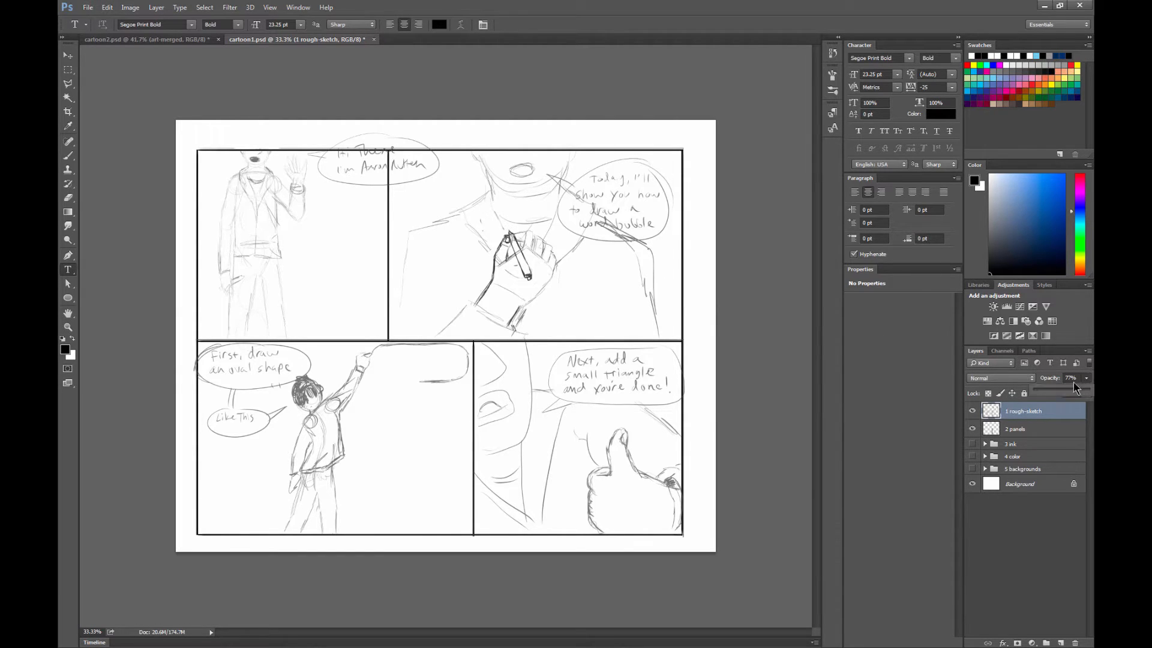
left_click_drag(1073, 386, 1048, 390)
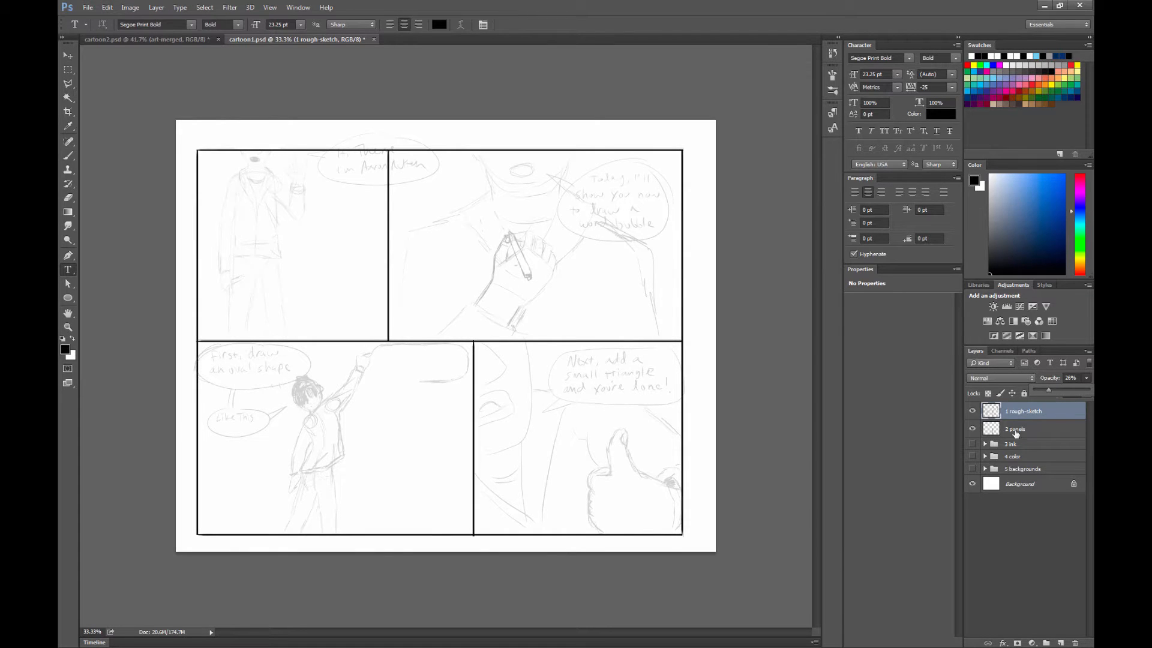
left_click(972, 444)
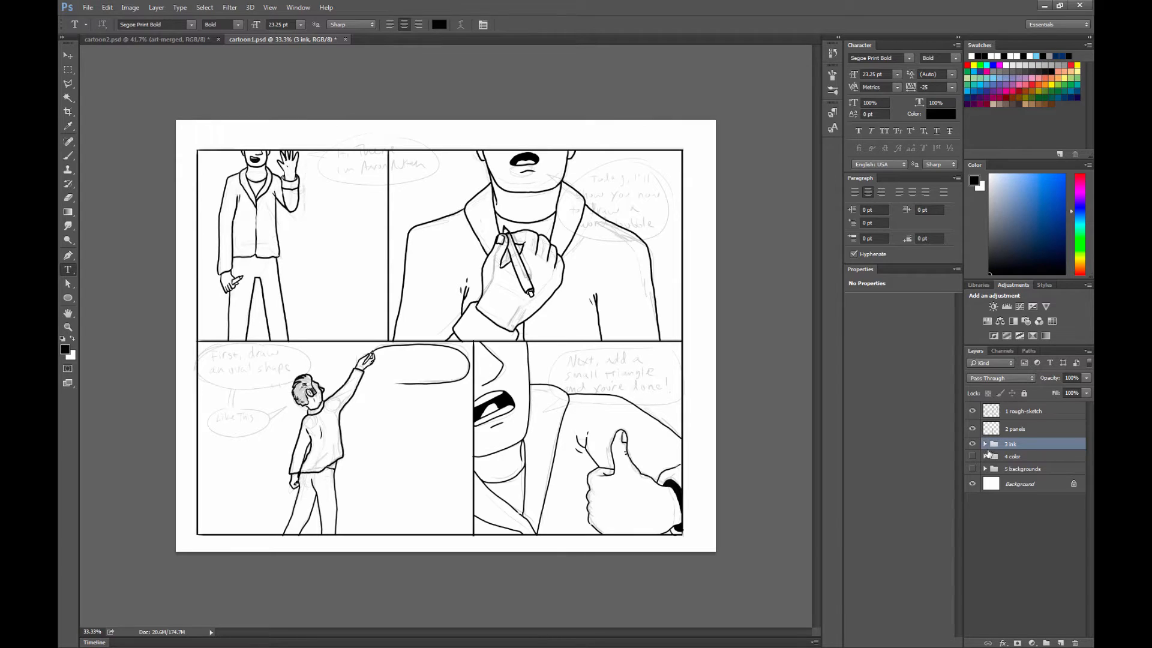
left_click(973, 456)
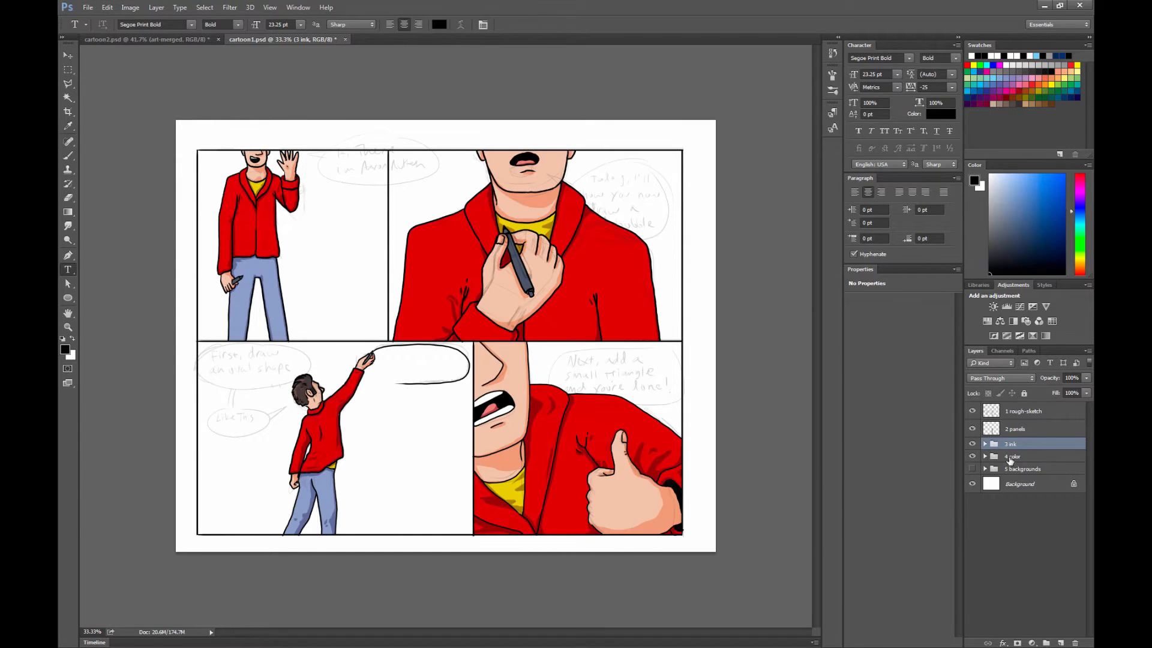
Expand the colour and backgrounds groups to list their layers, including the jacket colour layer.
left_click(985, 456)
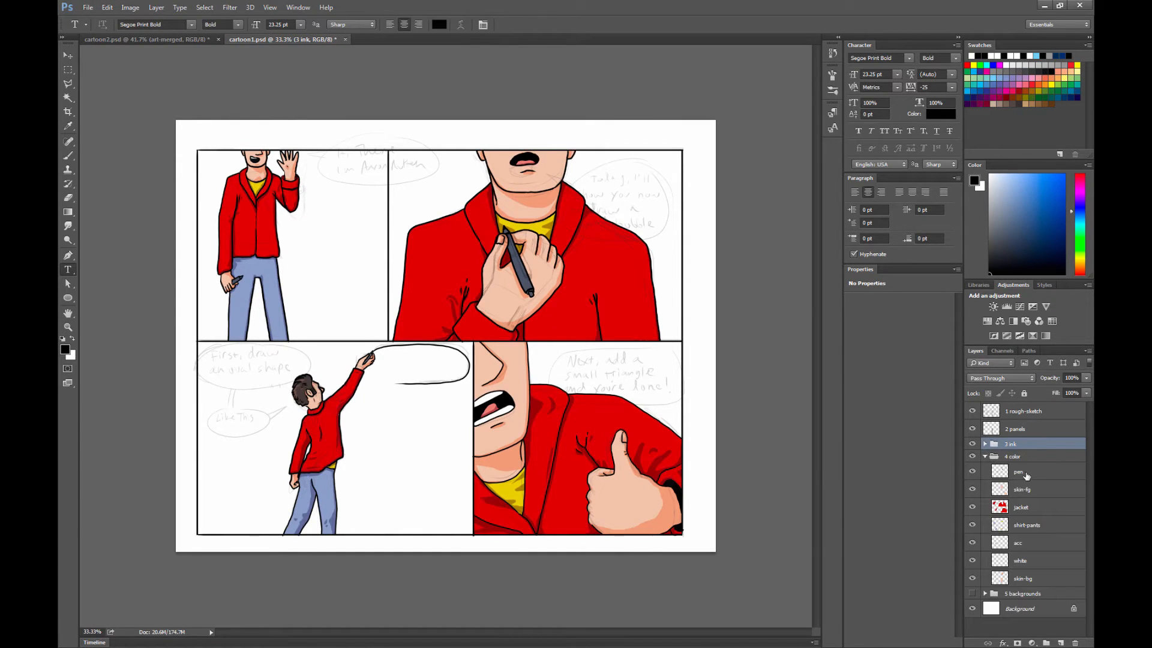
left_click(1021, 507)
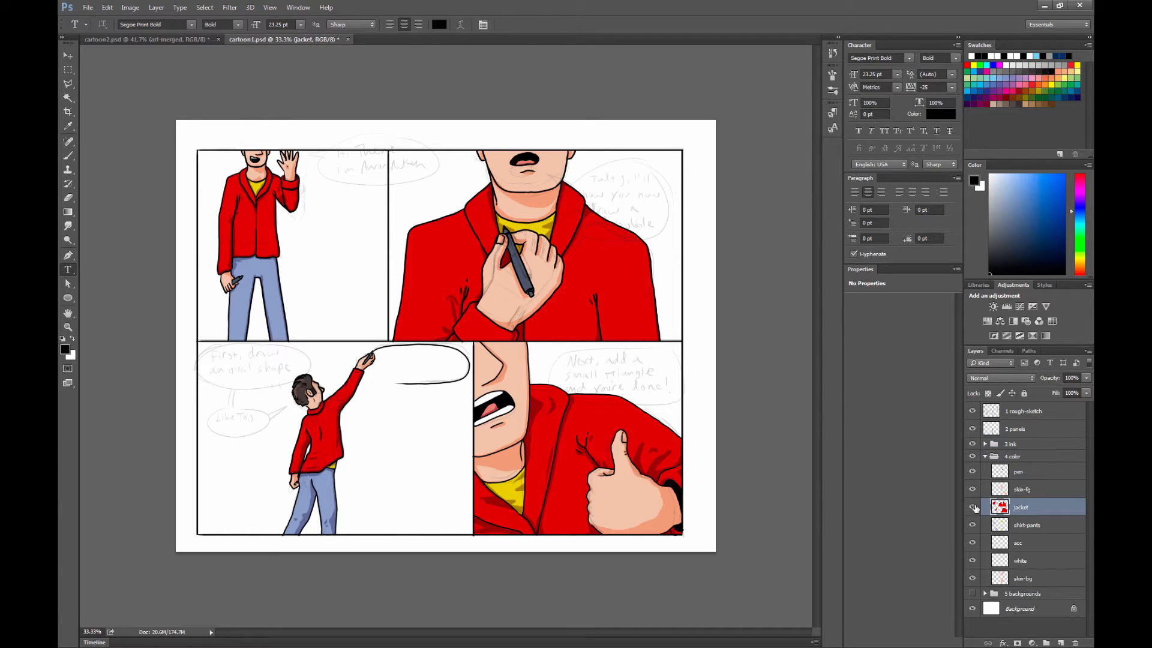
left_click(972, 507)
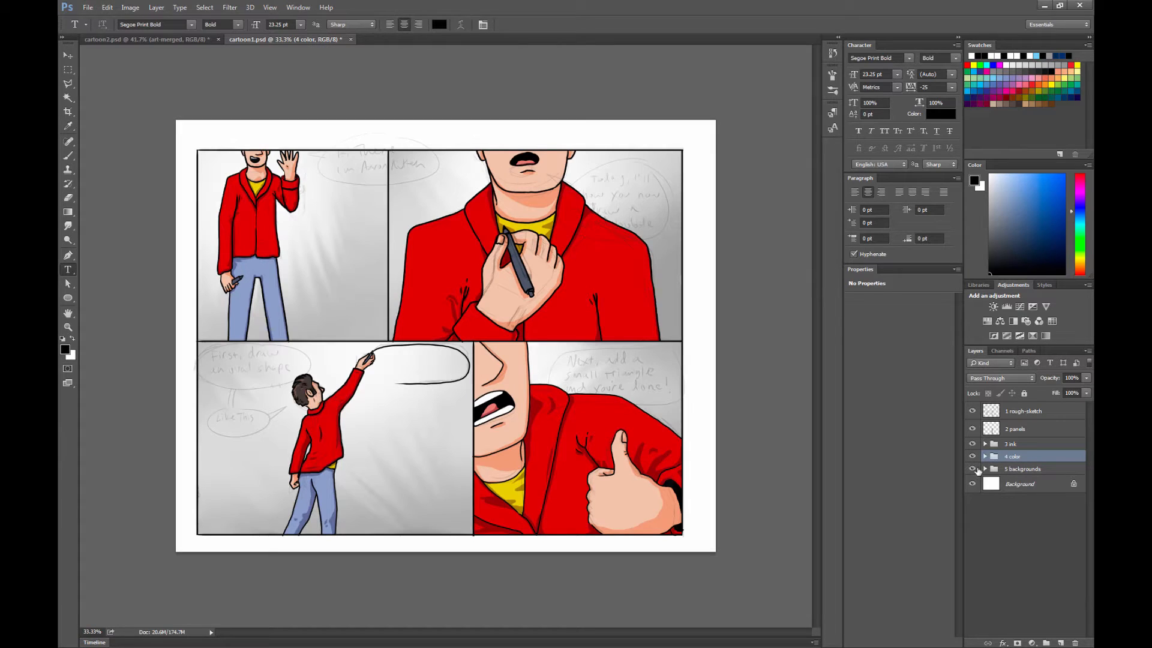
left_click(985, 469)
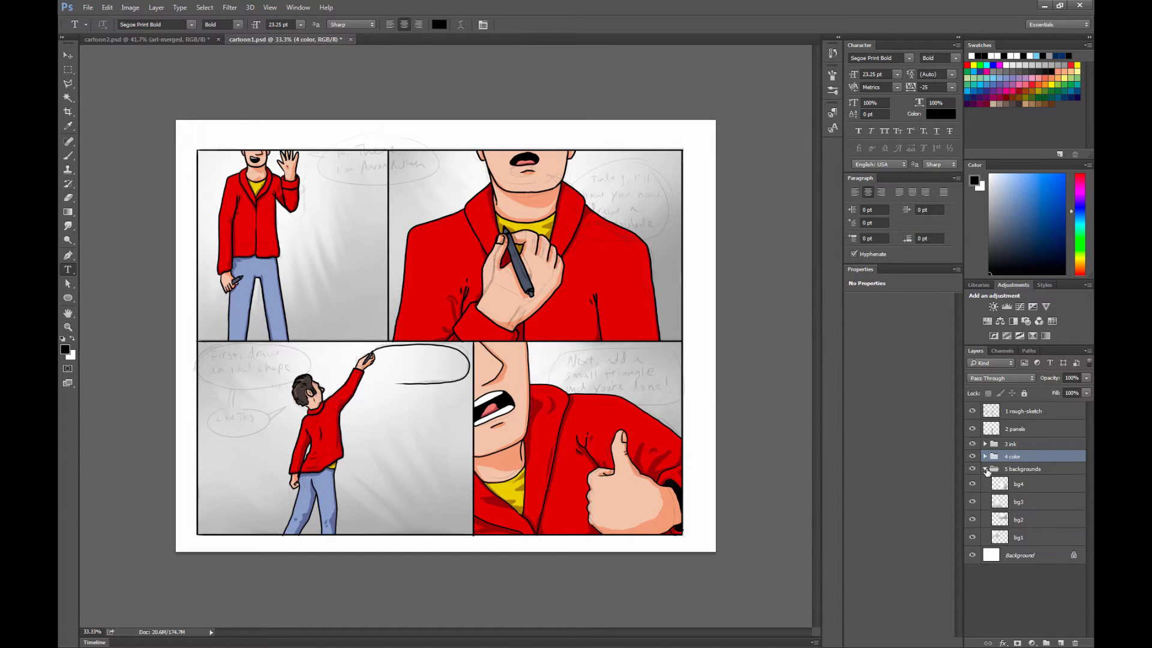
left_click(985, 469)
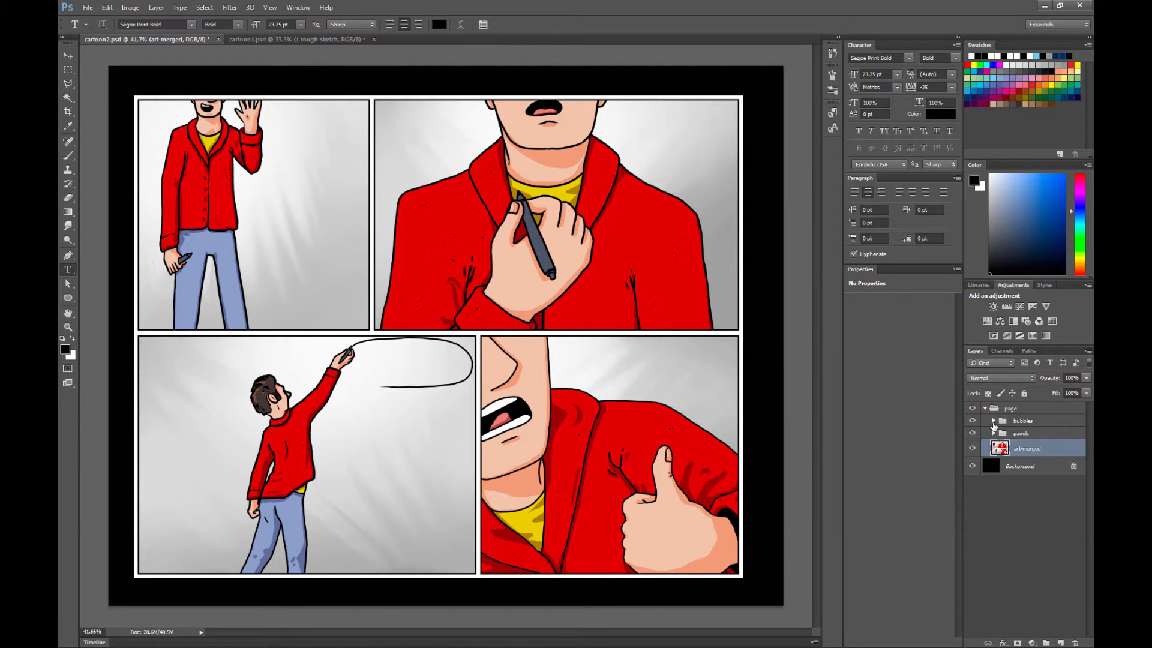
Expand the bubbles group, show 1 Basic Bubble, and select its Rounded Rectangle layer.
left_click(993, 420)
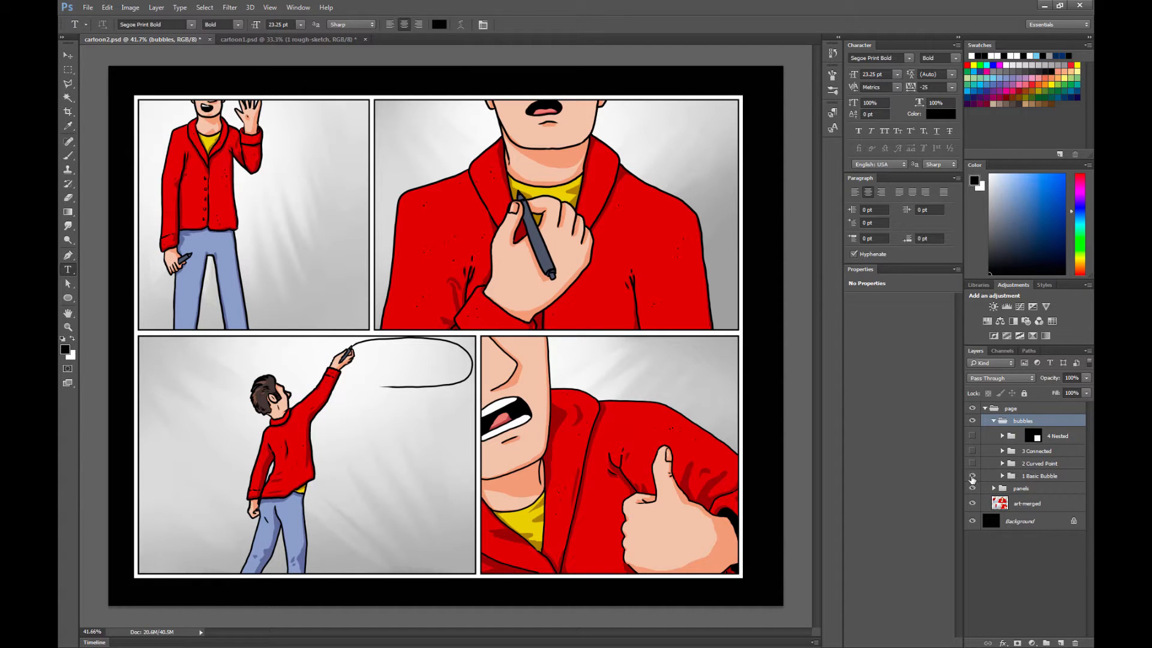
left_click(973, 475)
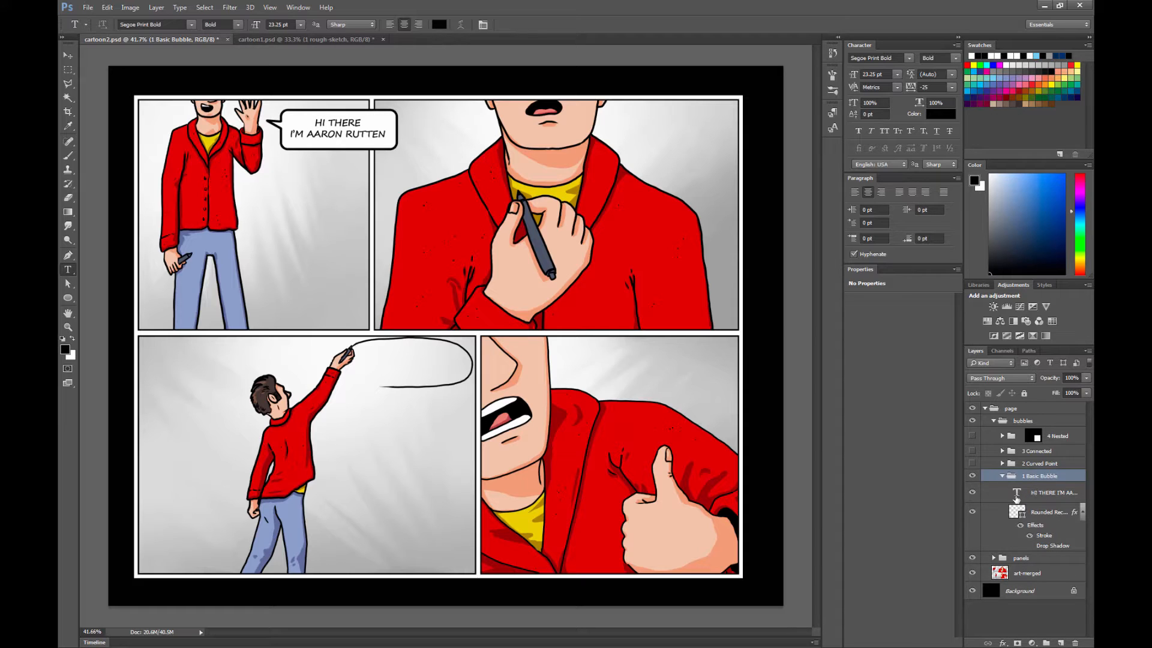
left_click(1047, 512)
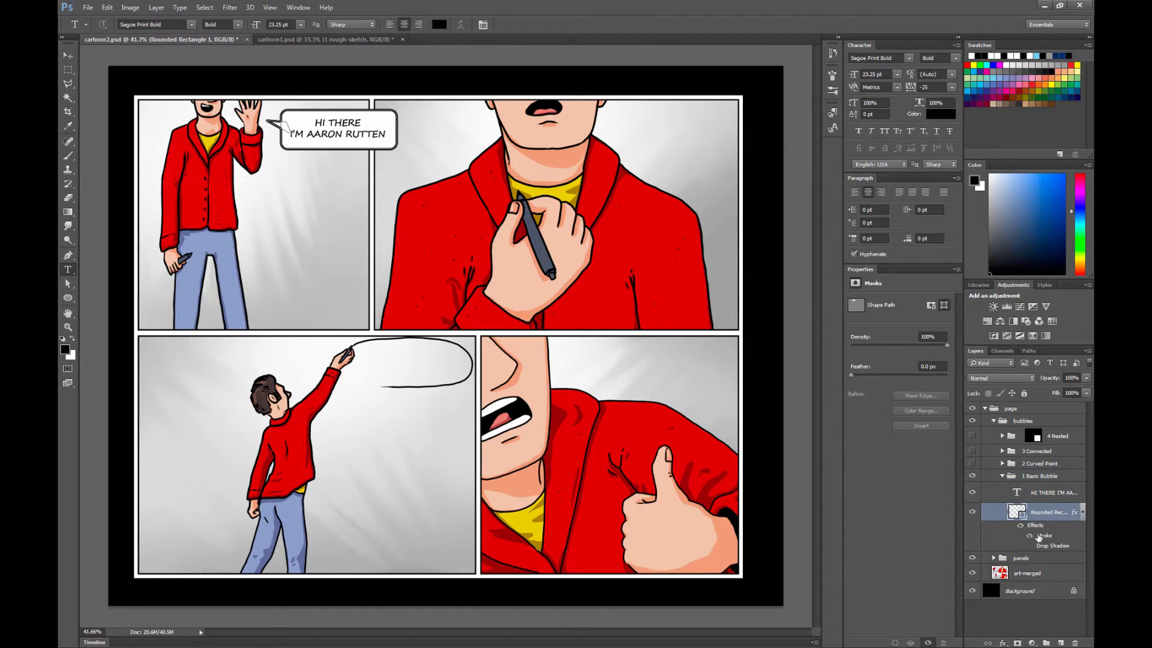
double_click(1044, 536)
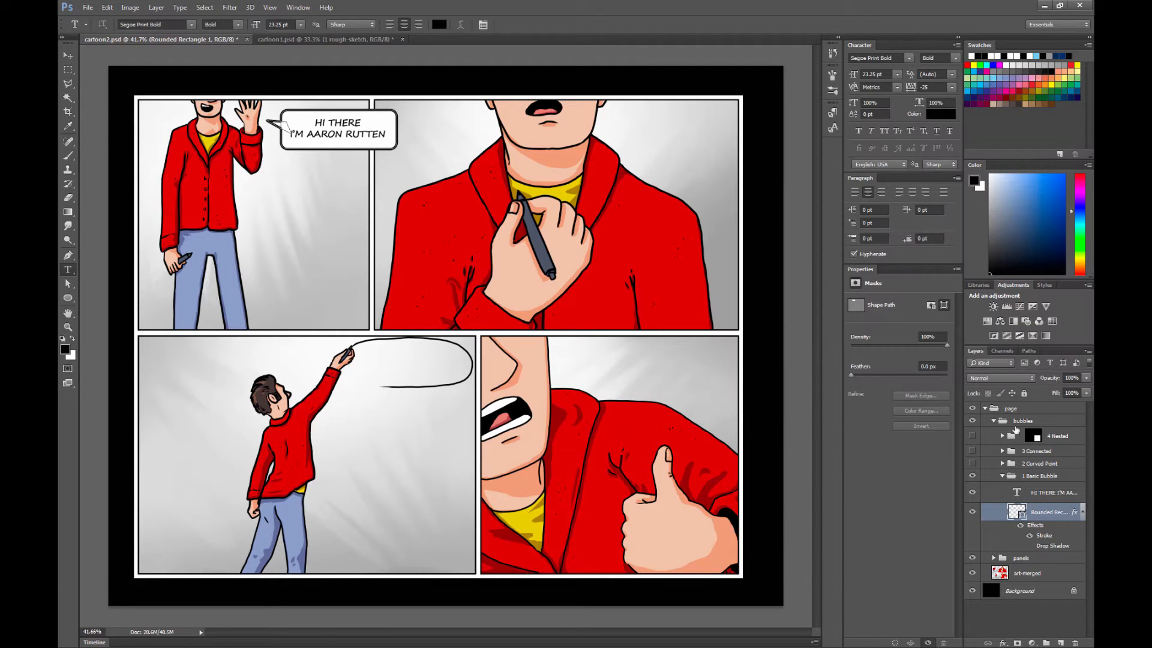
Commit the greeting edit so it reads 'HI THERE! I'M AARON RUTTEN' in the bubble.
left_click(1054, 492)
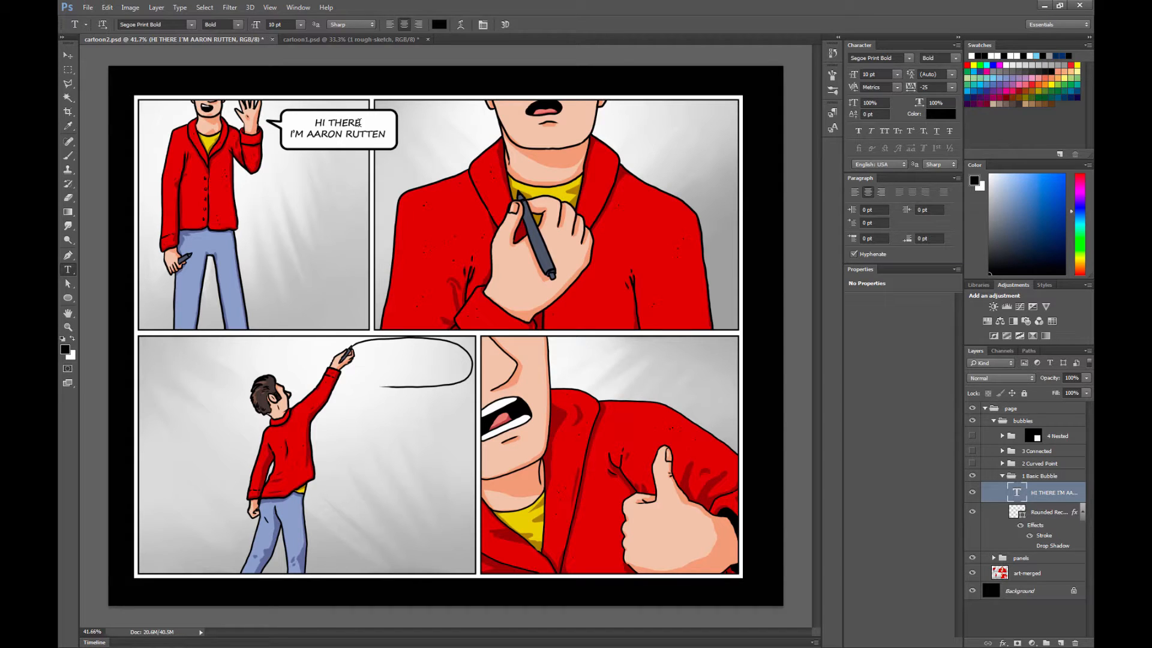
left_click(524, 24)
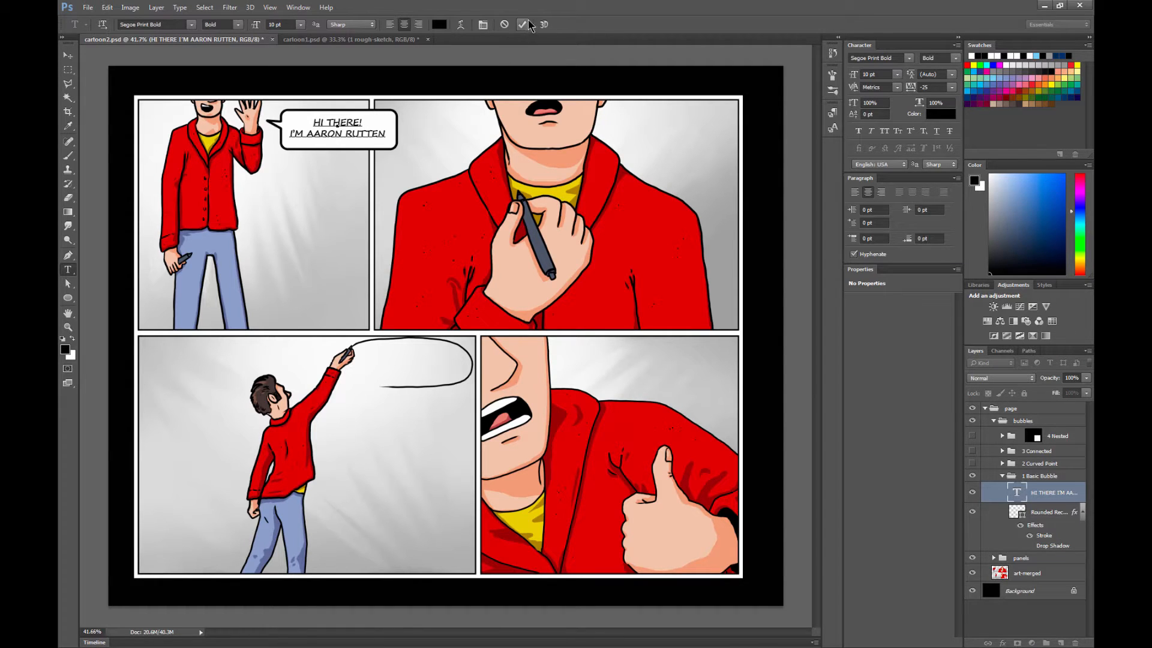
left_click(522, 24)
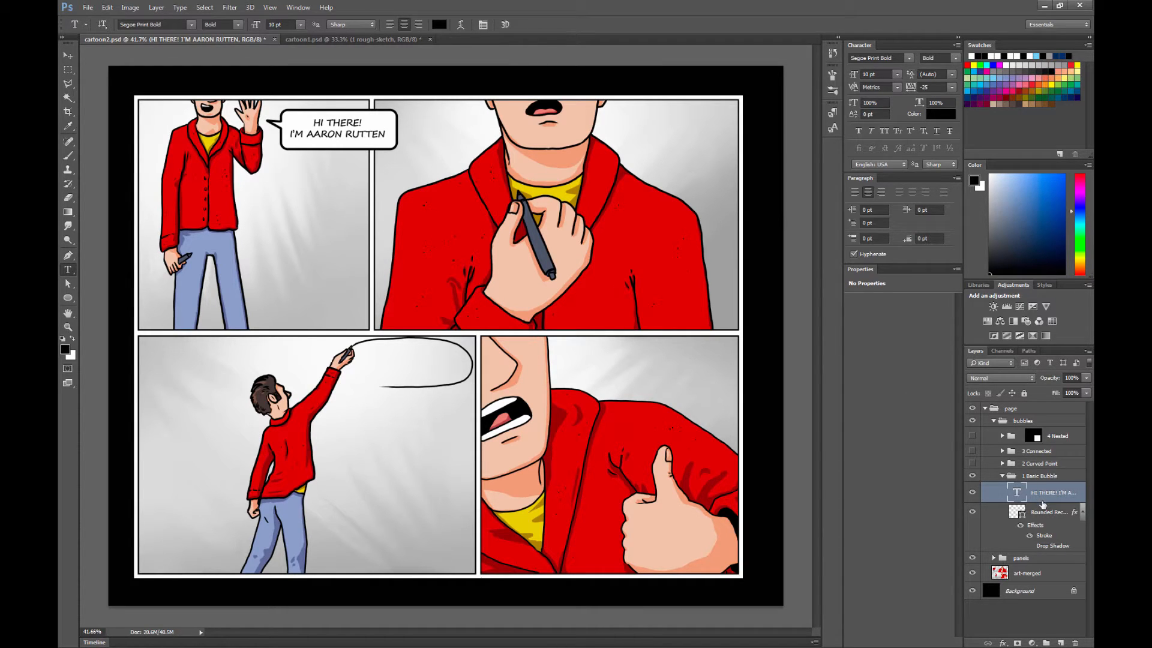
left_click(1051, 511)
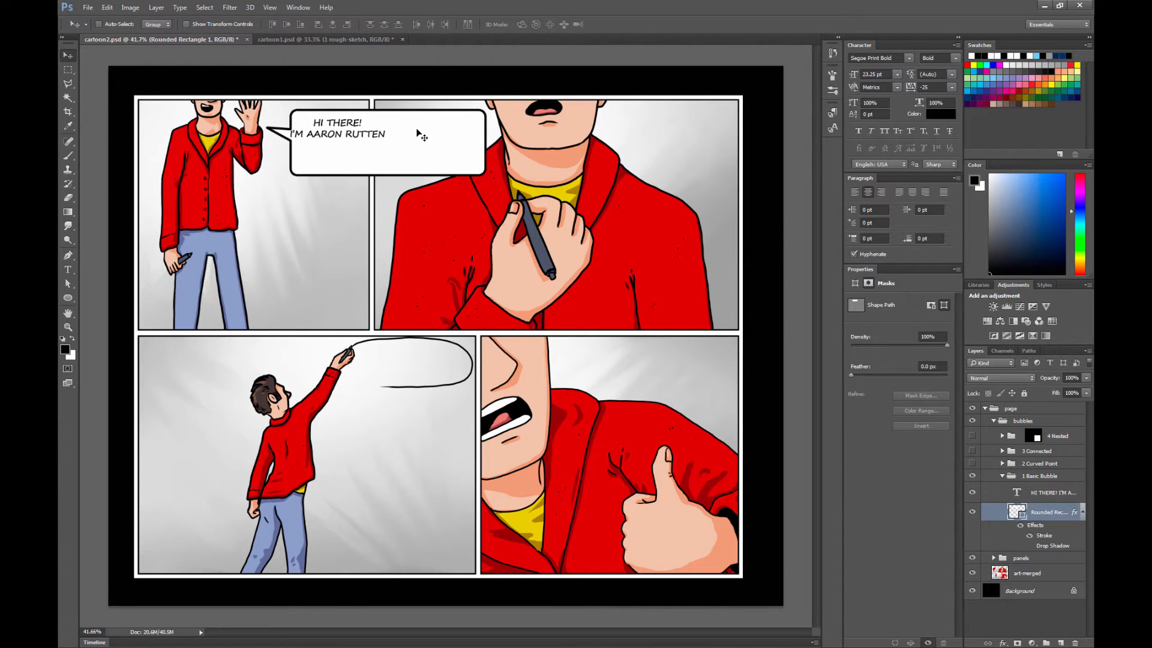
left_click(1051, 492)
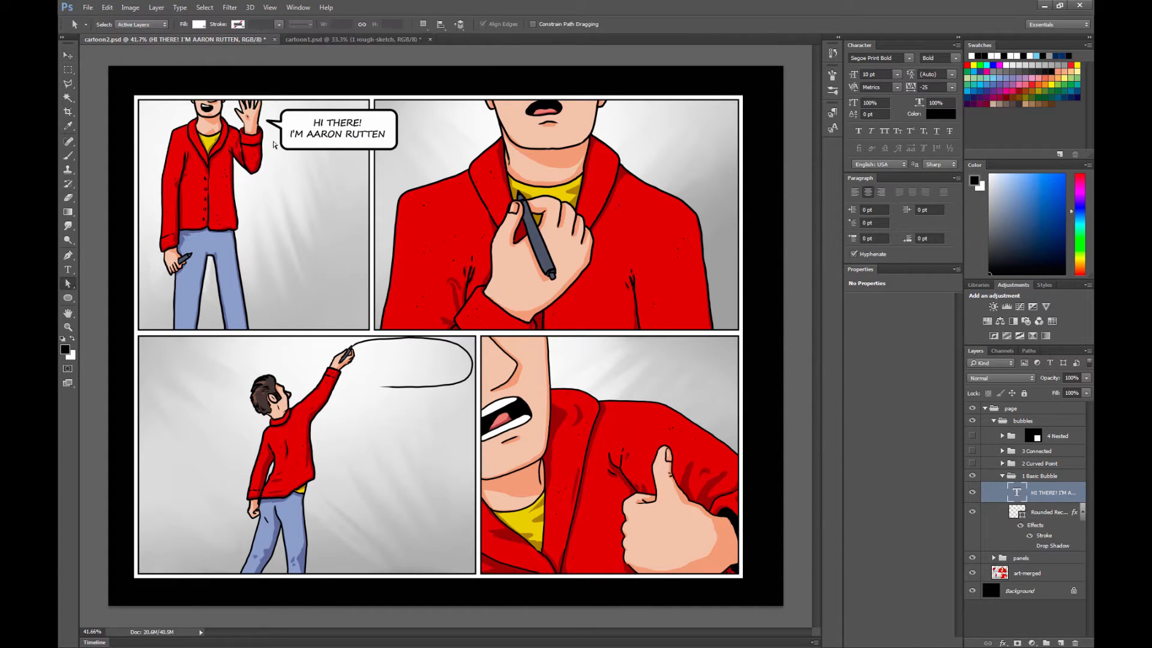
Add a triangle pointer to the bubble and drag its tip toward the waving character.
left_click(1051, 511)
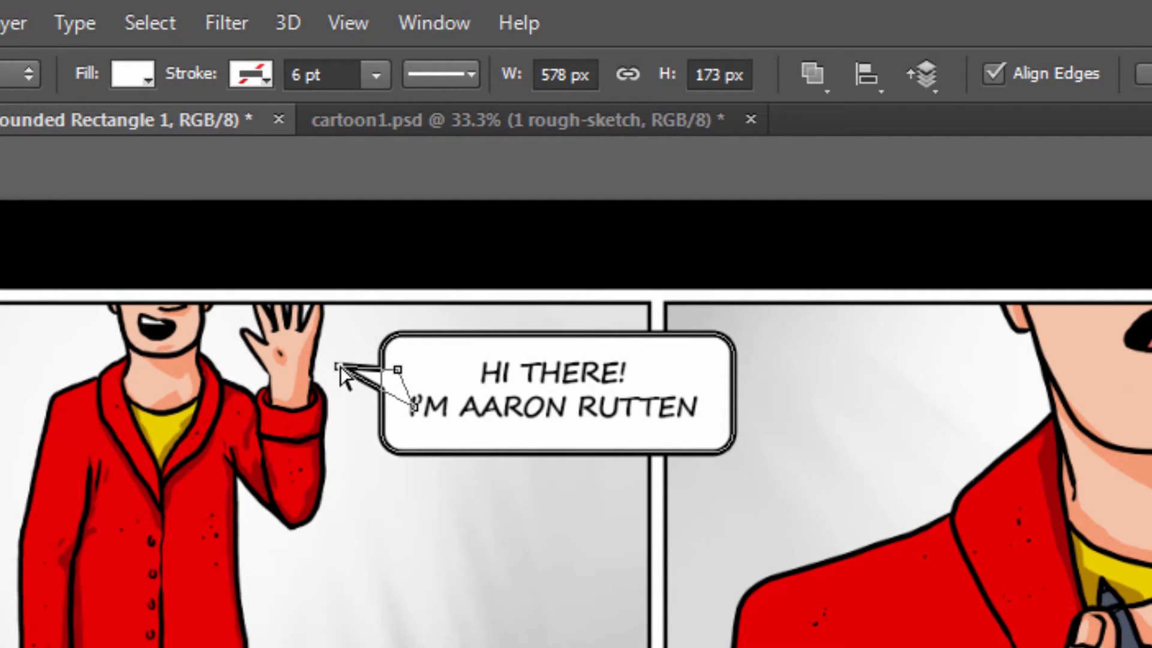
left_click_drag(340, 369, 187, 376)
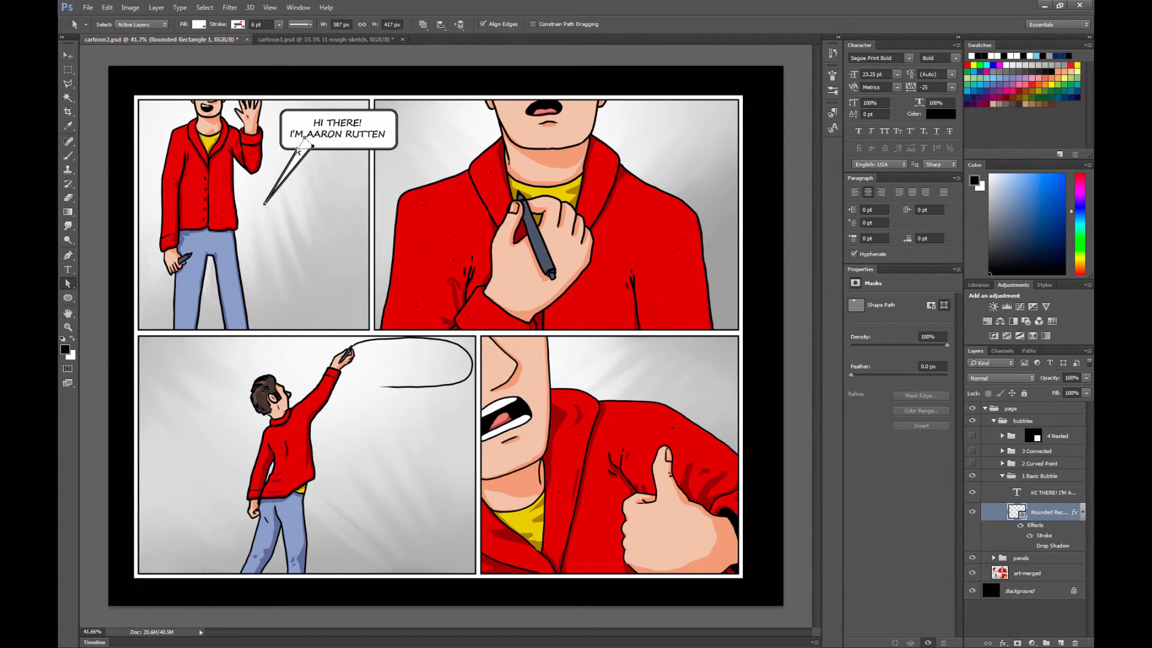
mouse_move(321, 119)
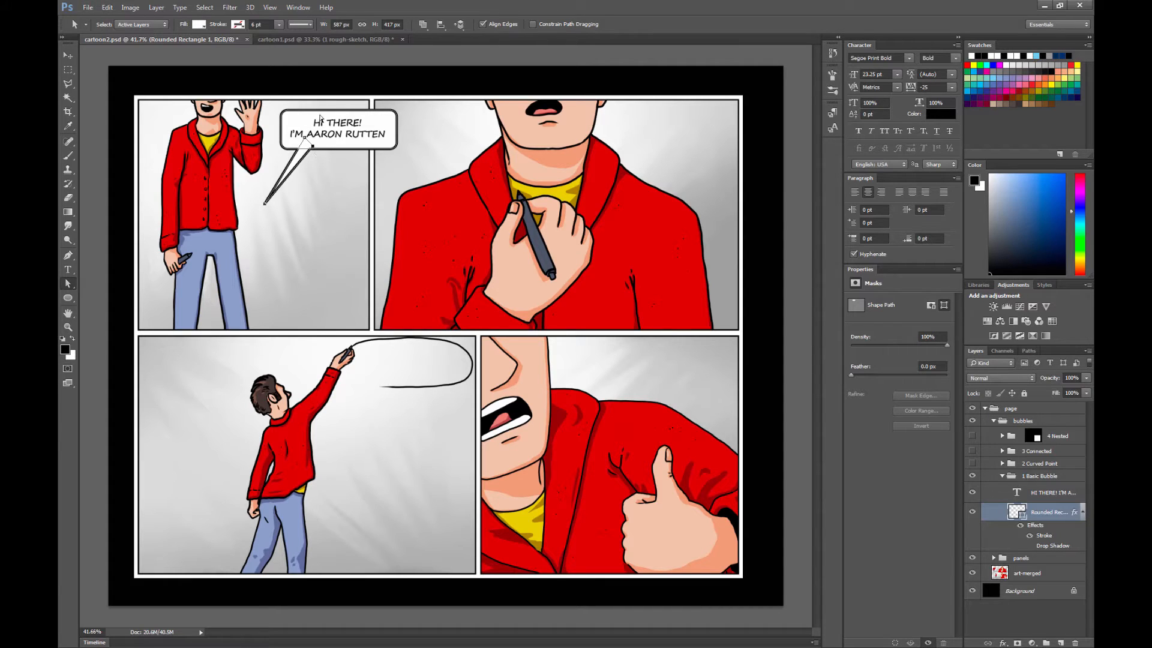
mouse_move(316, 151)
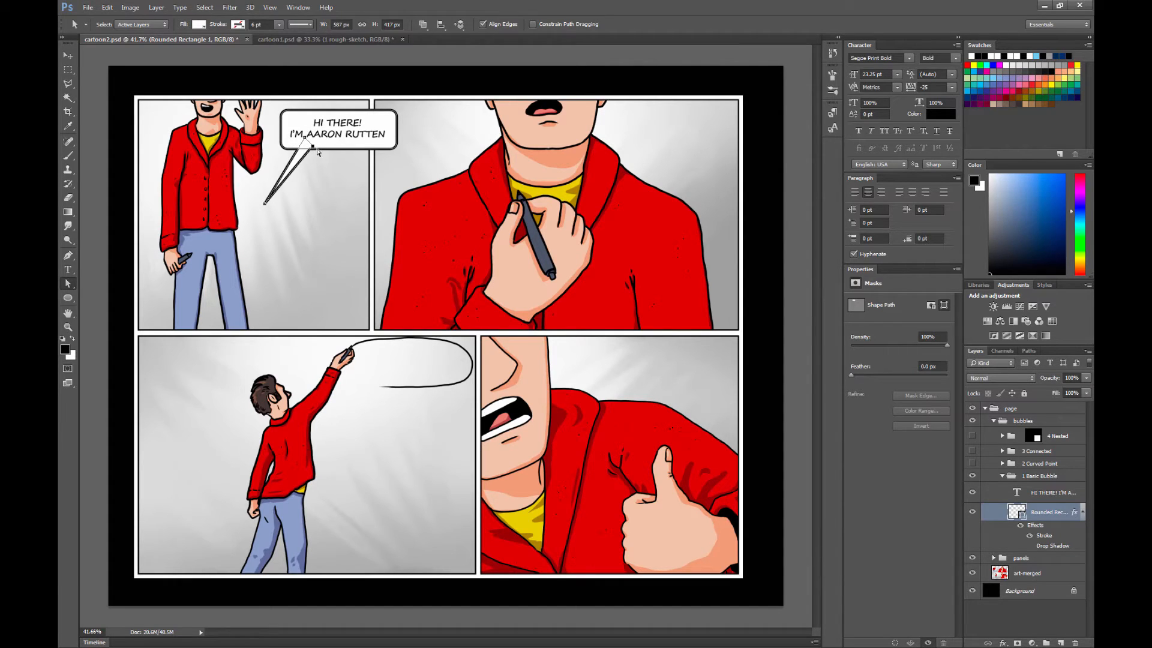
mouse_move(370, 141)
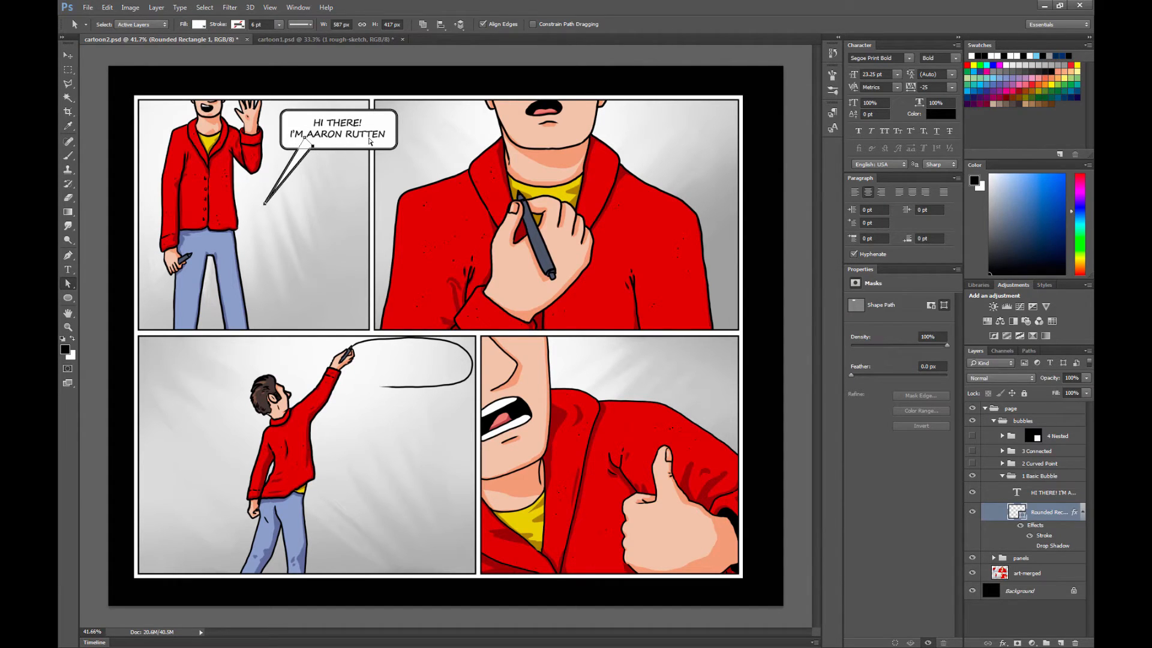
mouse_move(356, 157)
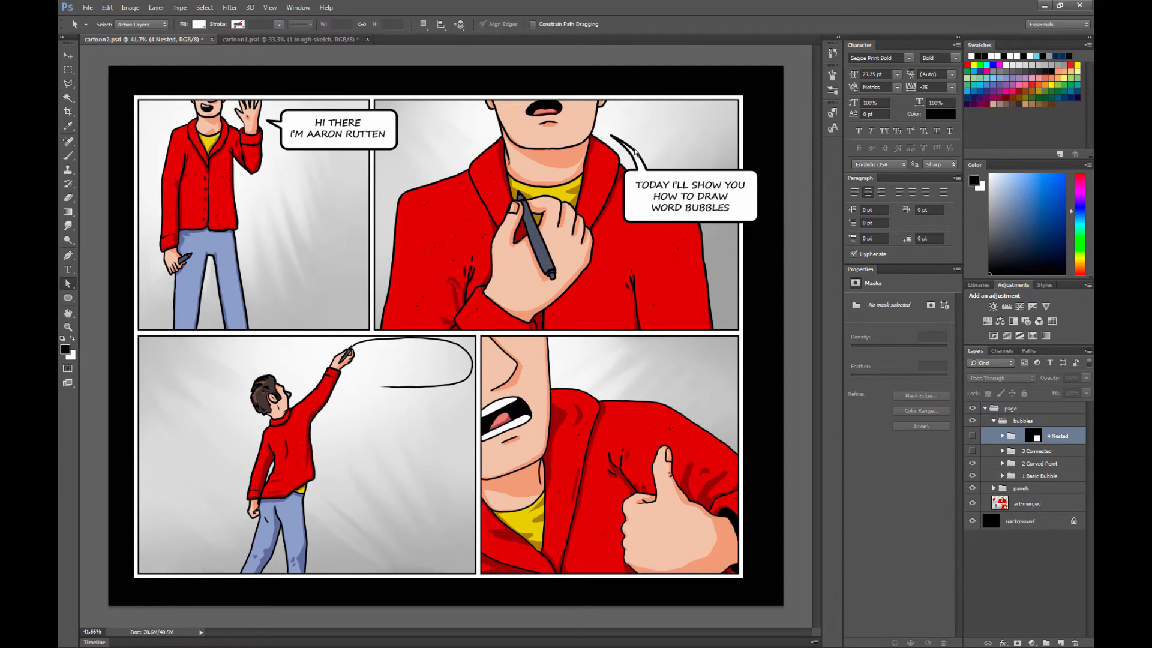
mouse_move(1017, 444)
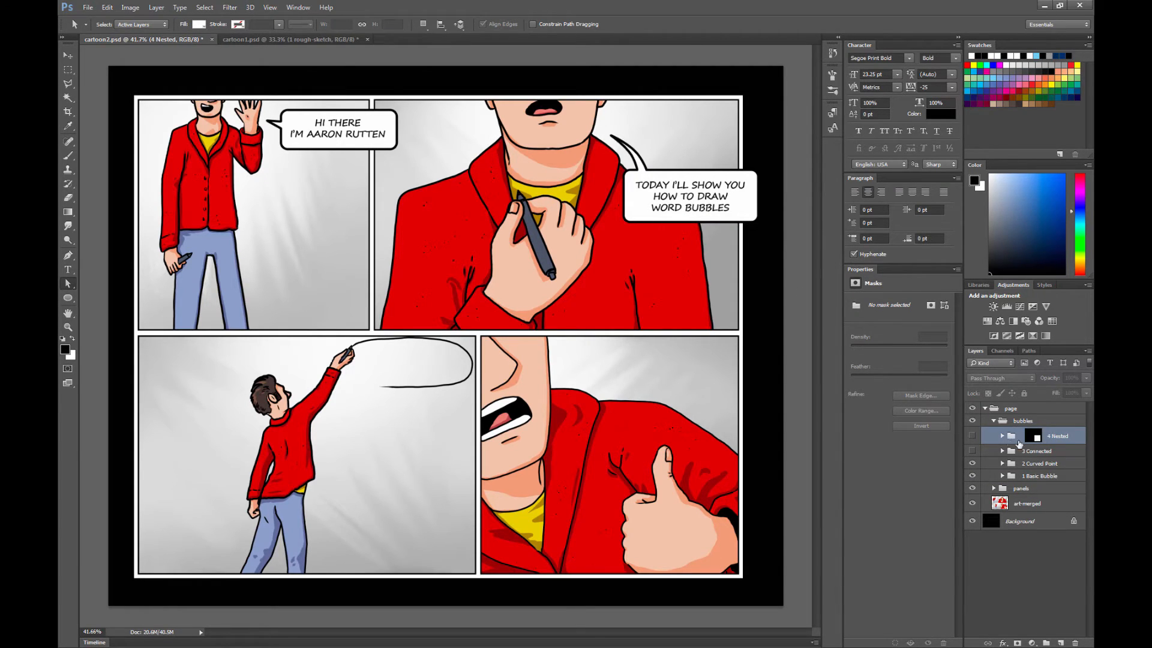
Expand 2 Curved Point and select its Rounded Rectangle bubble shape layer.
left_click(1002, 463)
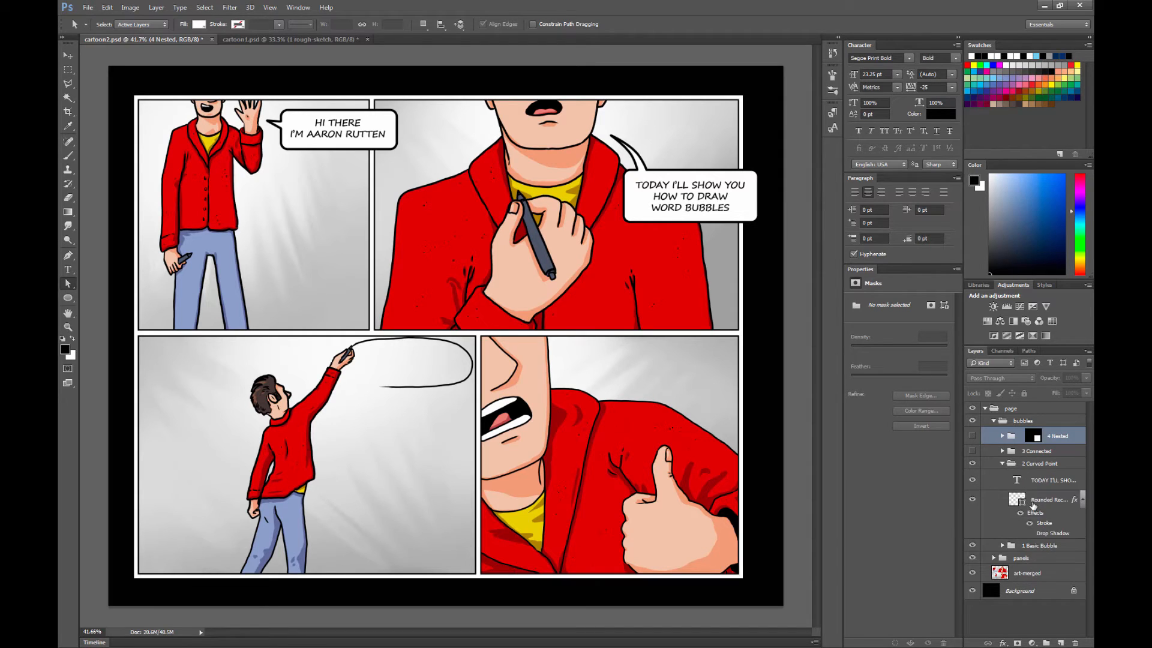
left_click(1051, 500)
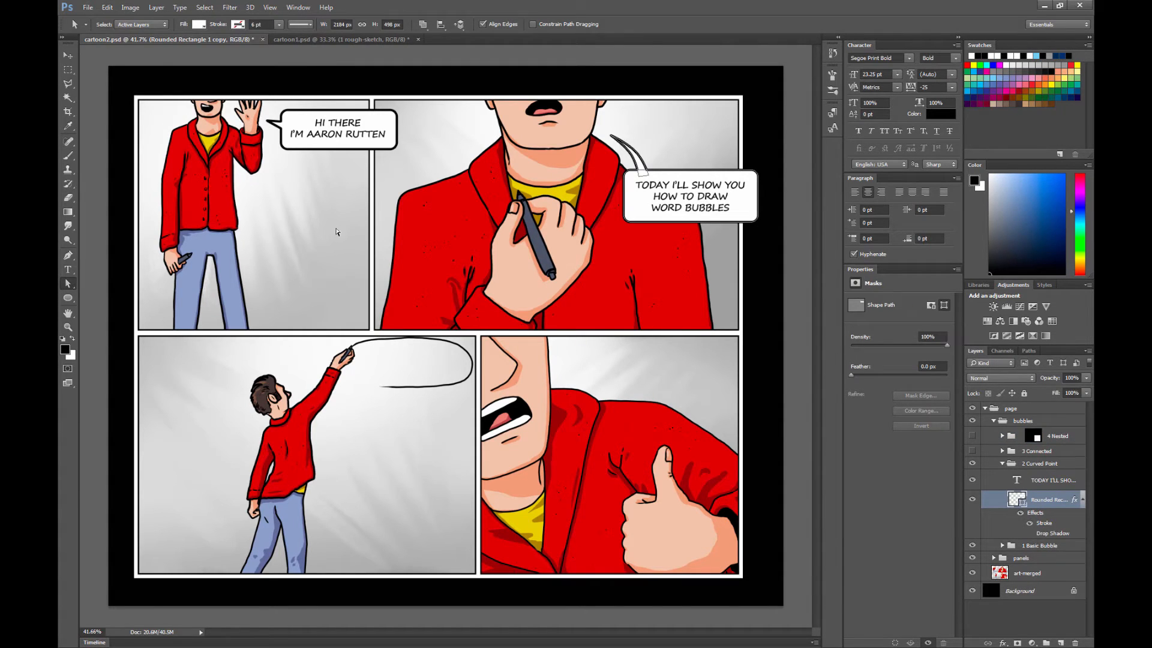
mouse_move(315, 226)
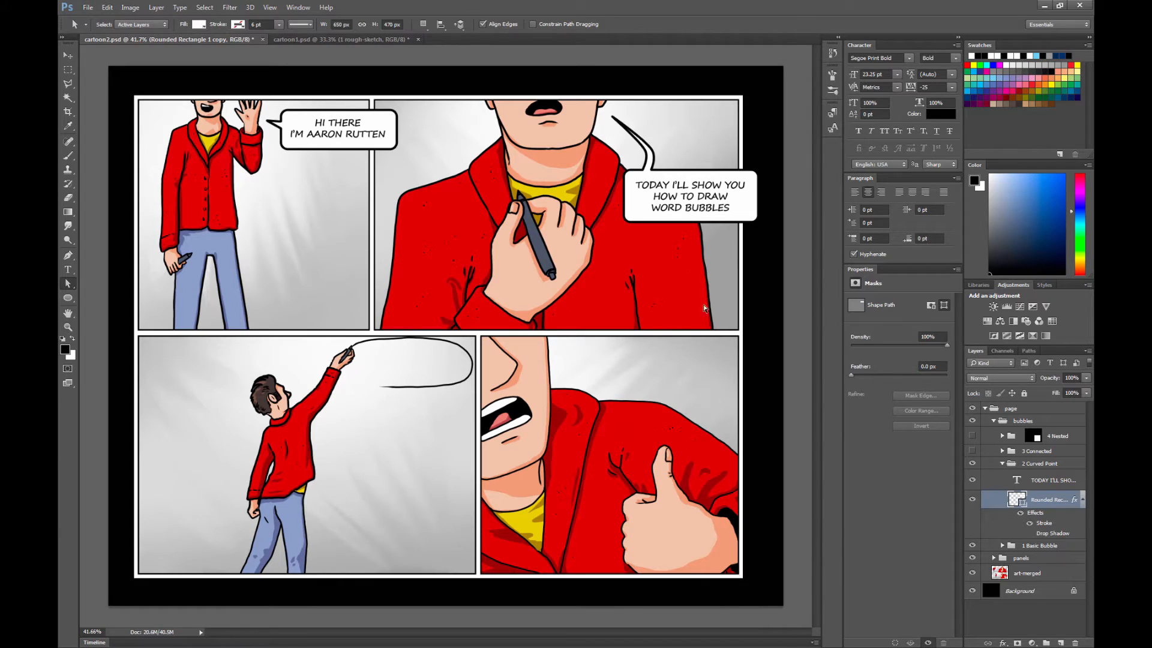
mouse_move(807, 484)
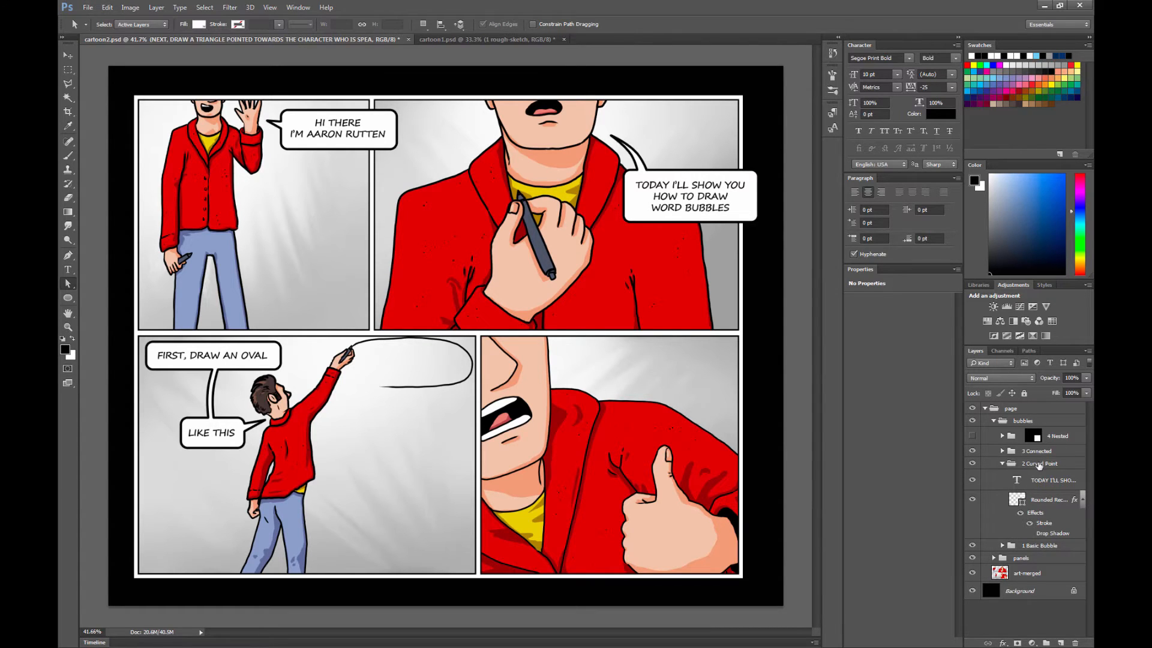
Collapse 2 Curved Point and select the next bubble group in the Layers panel.
left_click(1039, 462)
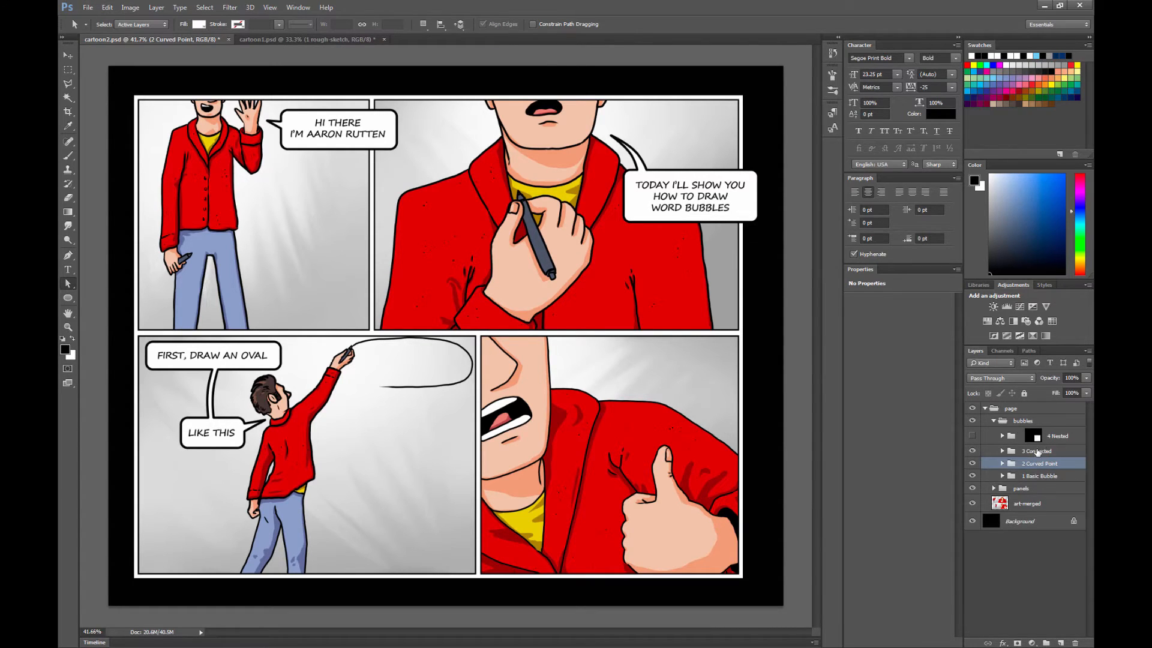
left_click(1057, 436)
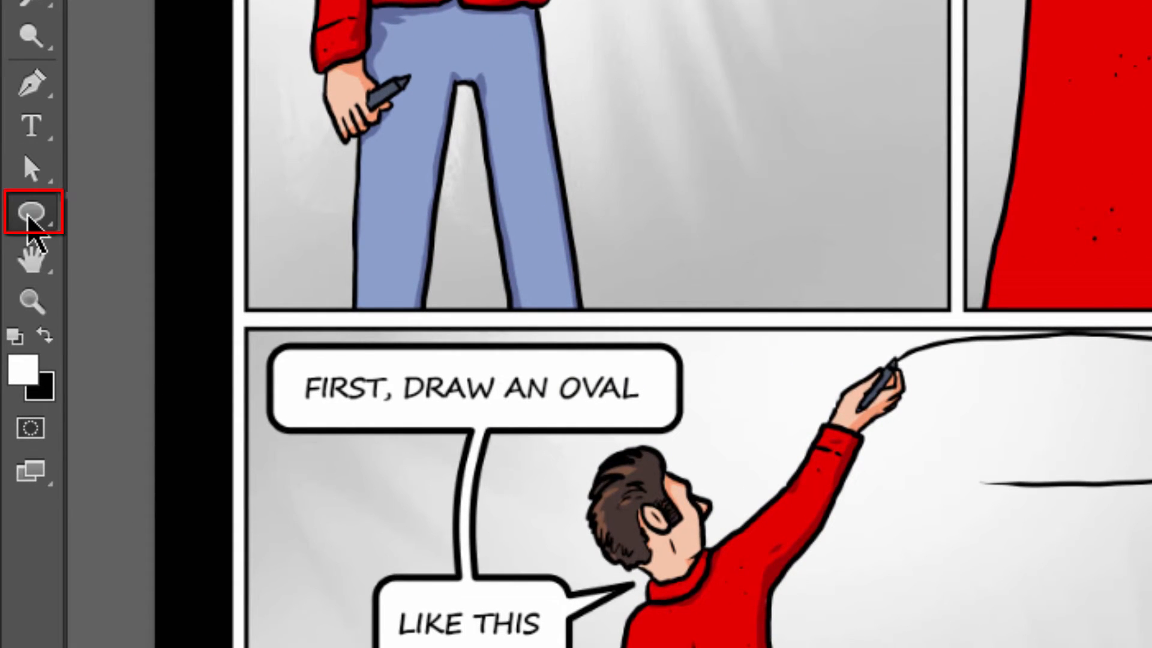
Open the shape tools flyout from the Ellipse Tool in the toolbox.
left_click(30, 213)
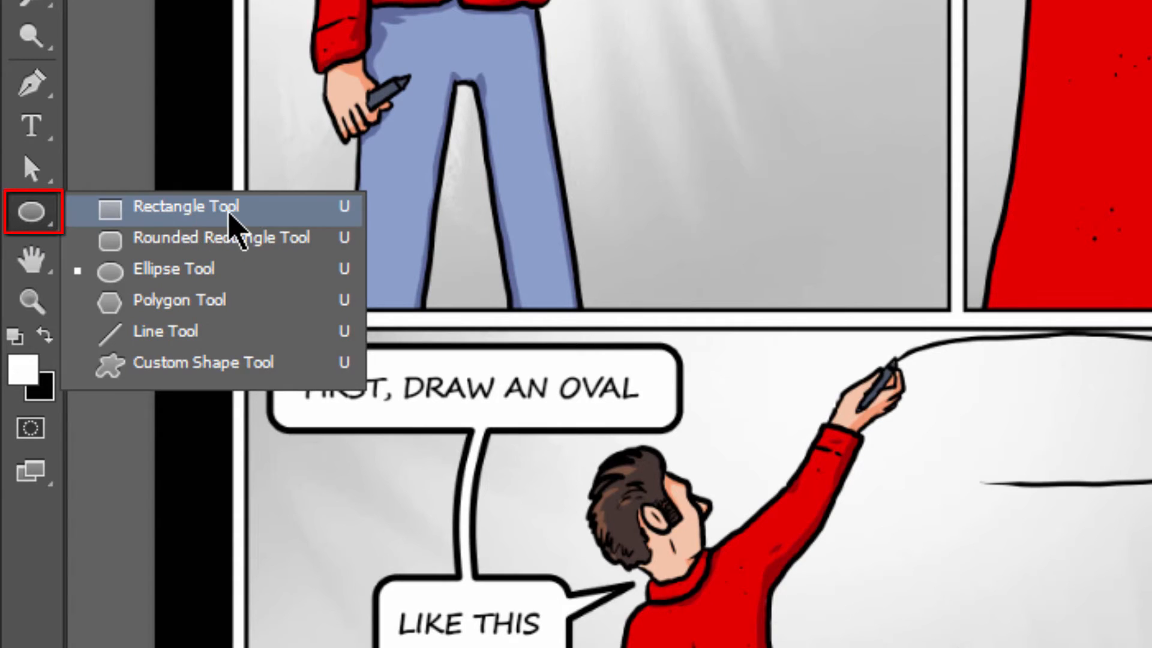
mouse_move(232, 237)
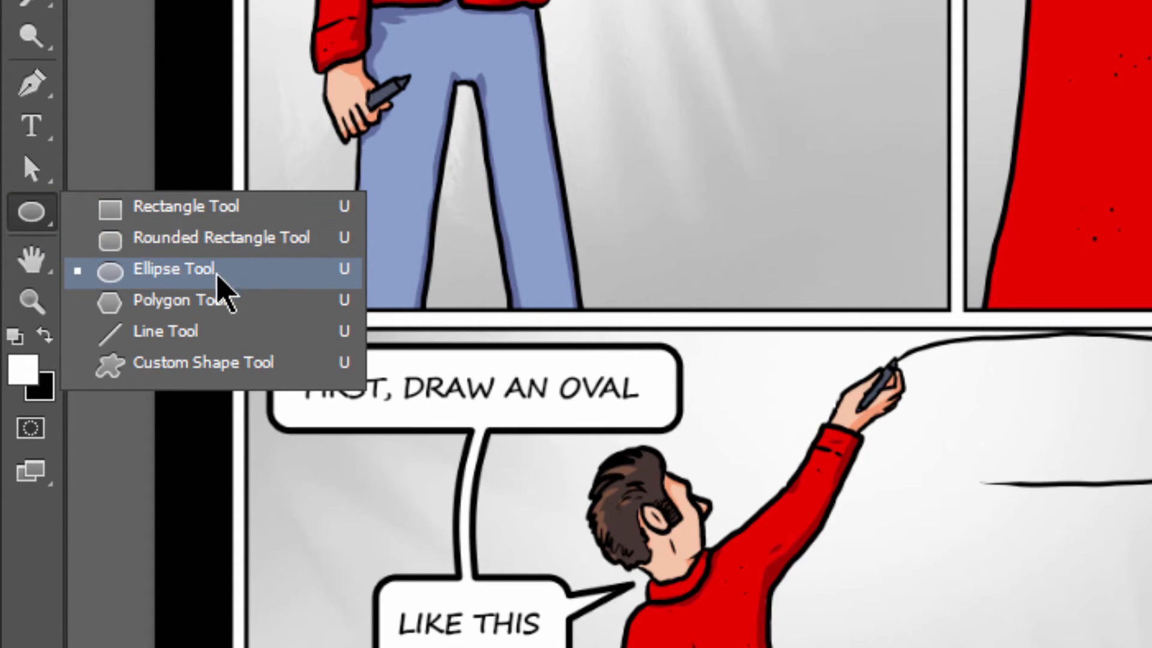
mouse_move(225, 294)
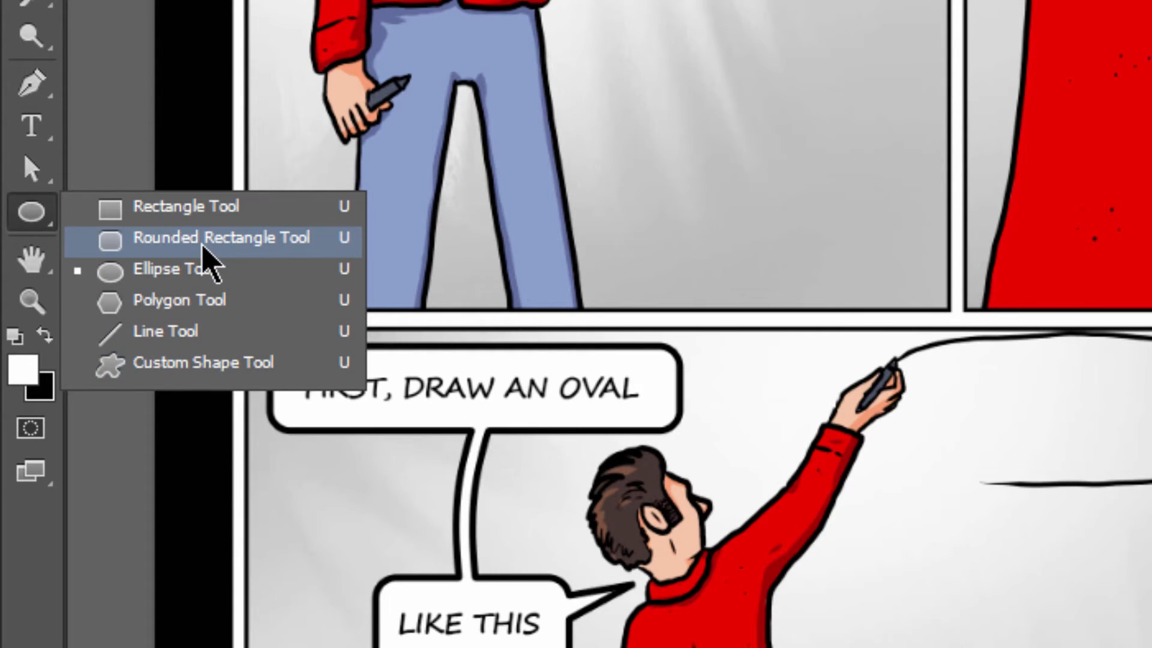
mouse_move(198, 279)
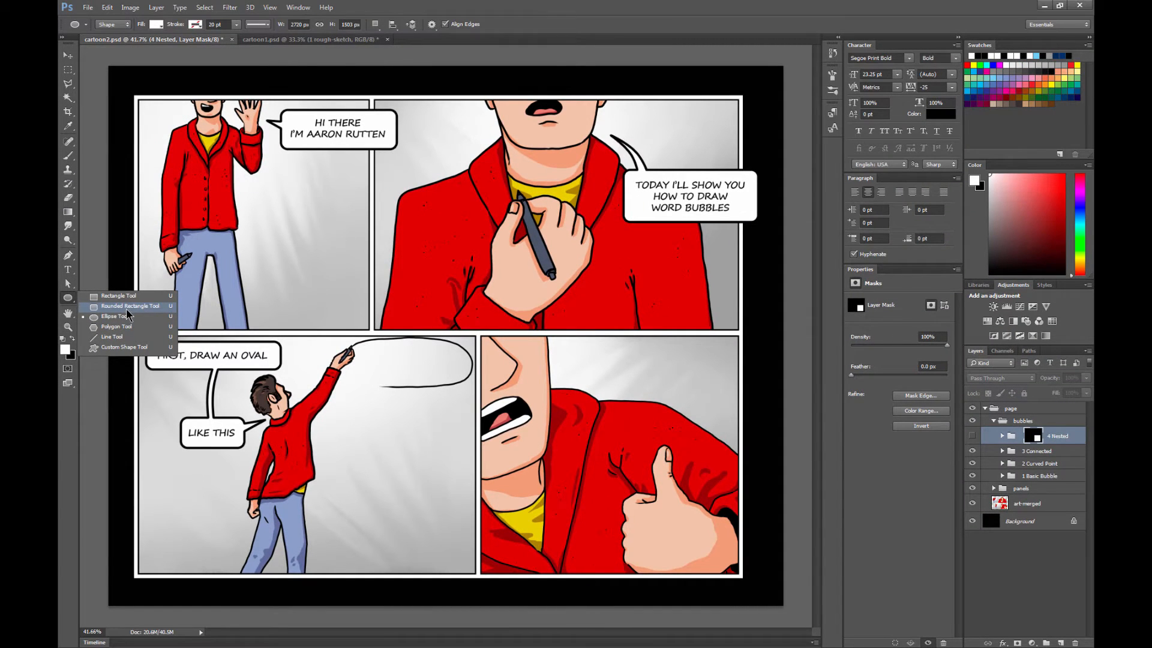
Set the Rounded Rectangle tool to white fill and no stroke, checking Path Operations.
left_click(130, 305)
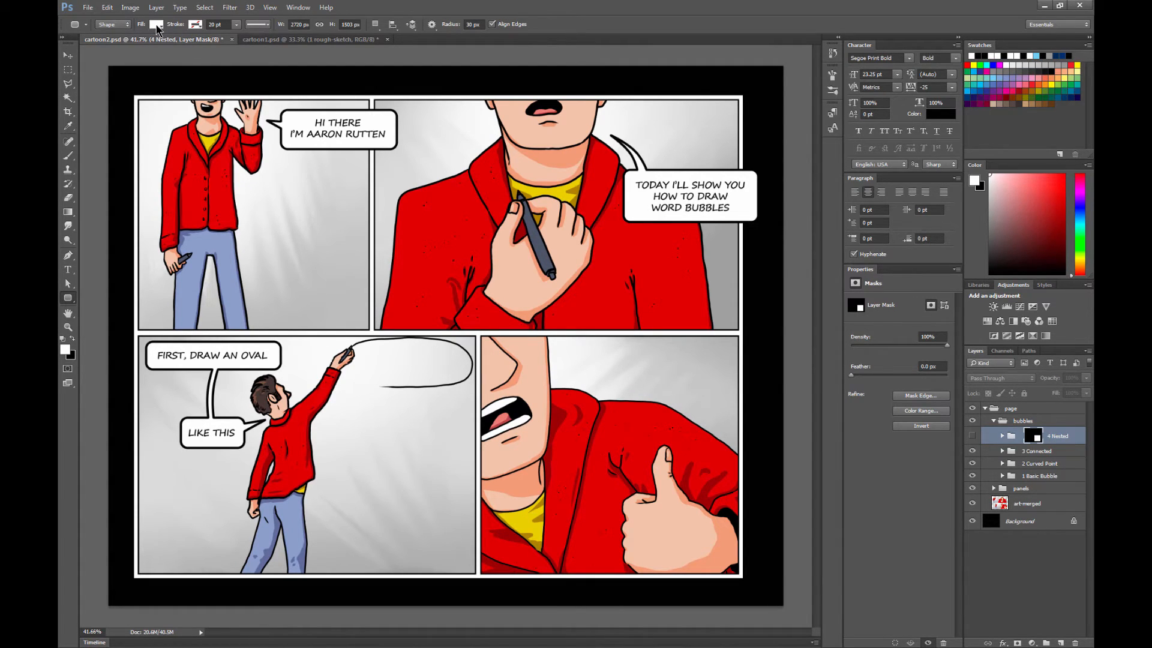
left_click(157, 24)
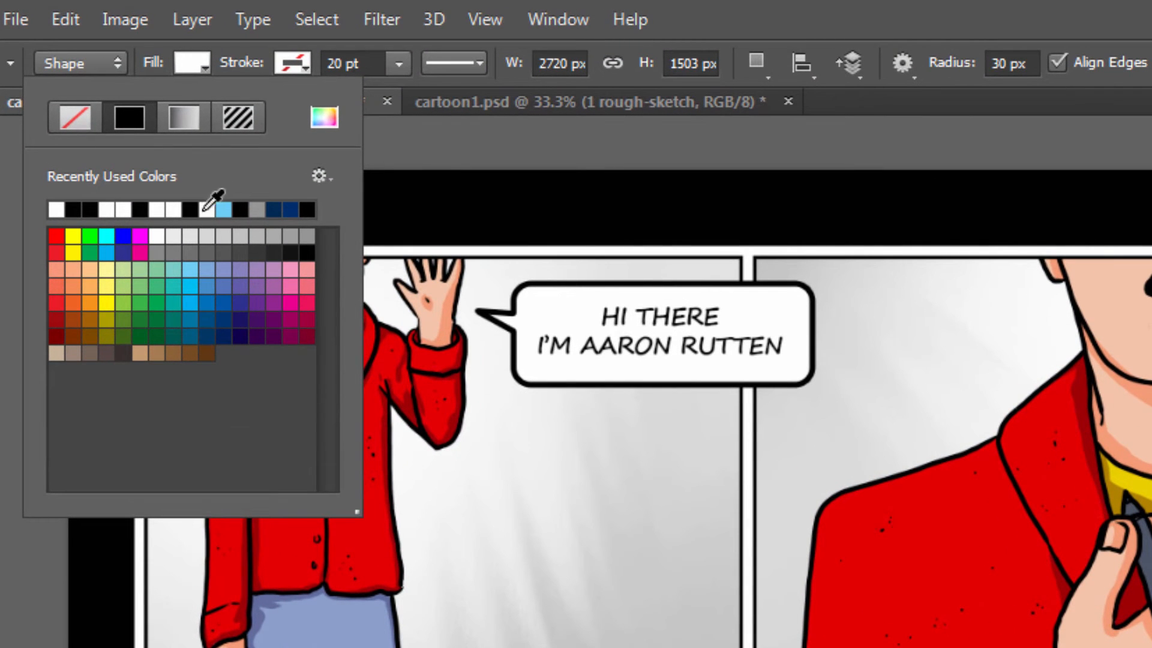
left_click(292, 63)
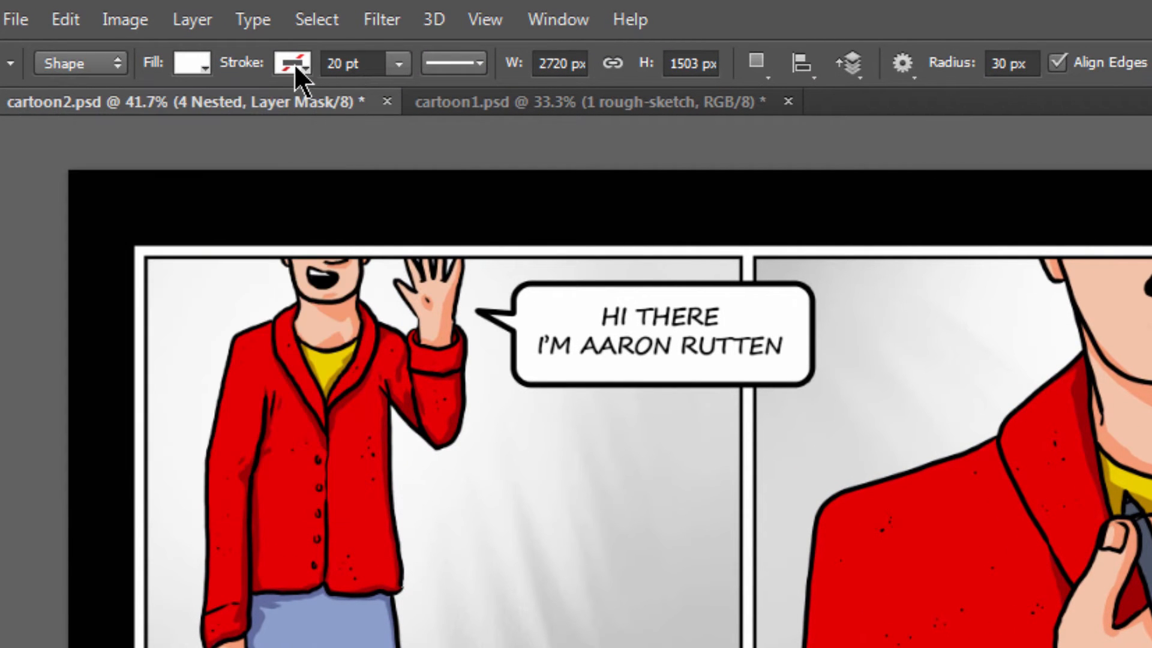
left_click(291, 62)
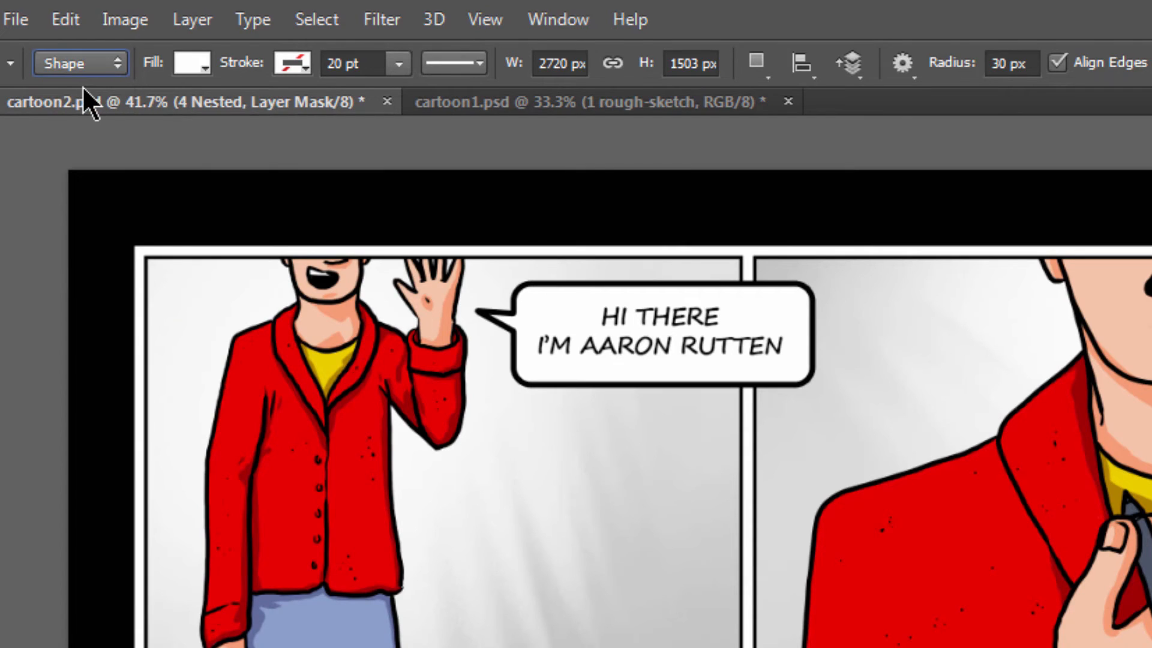
left_click(756, 62)
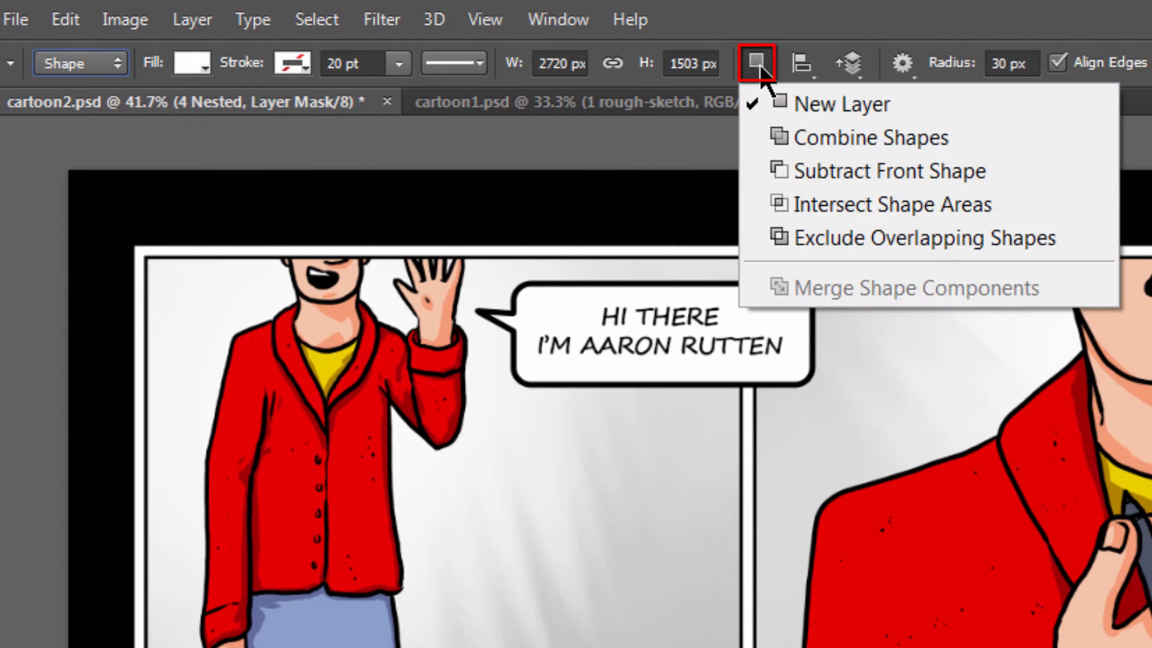
mouse_move(897, 138)
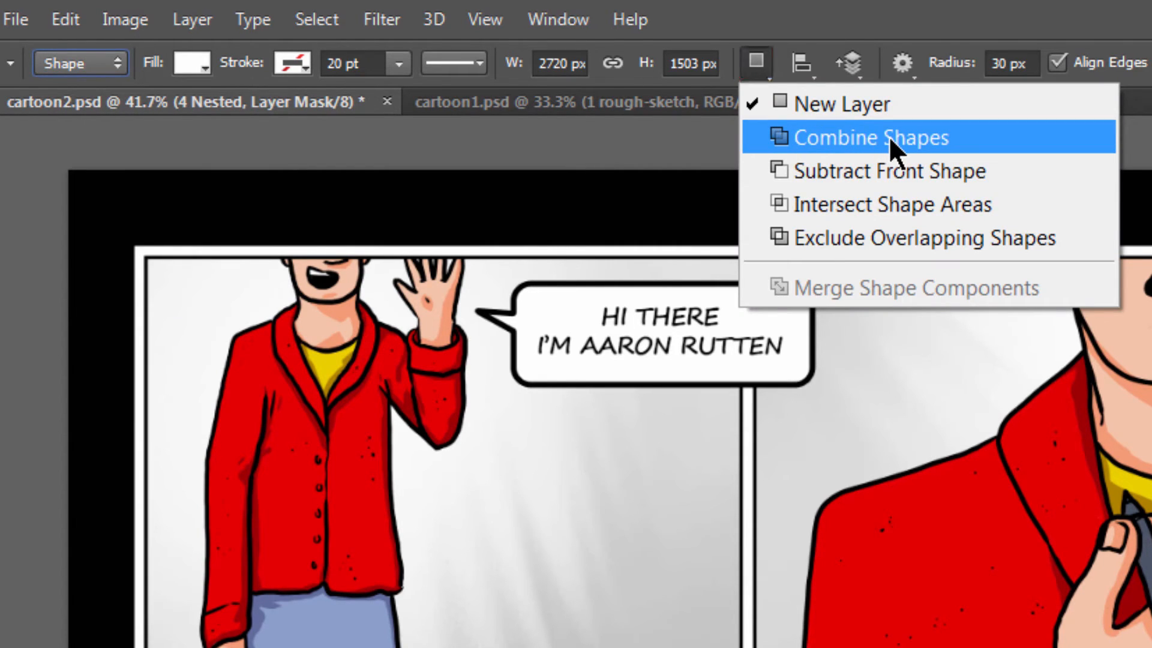
left_click(871, 137)
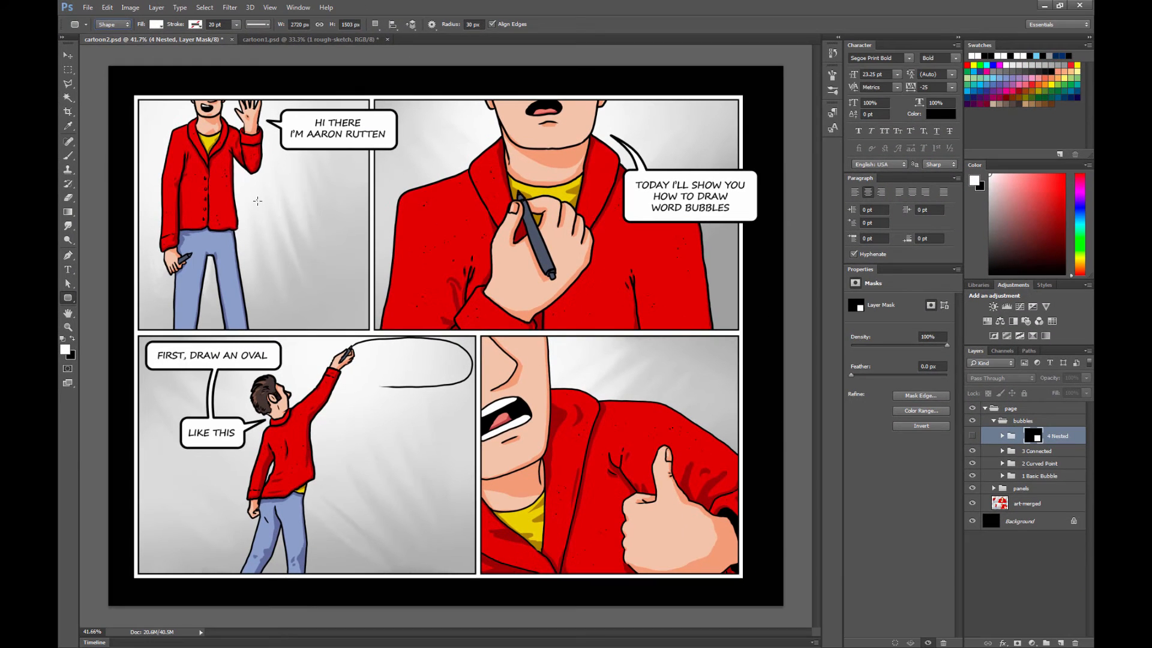
Drag out a white rounded rectangle beside the waving man in panel one.
left_click_drag(258, 203, 390, 259)
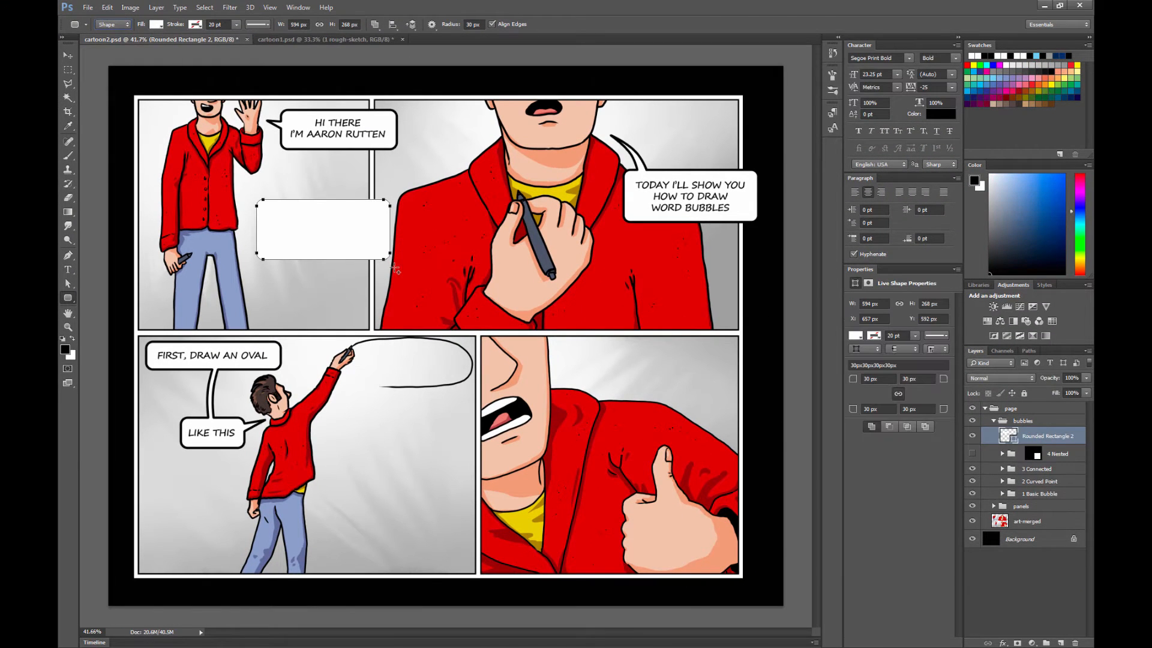
mouse_move(307, 228)
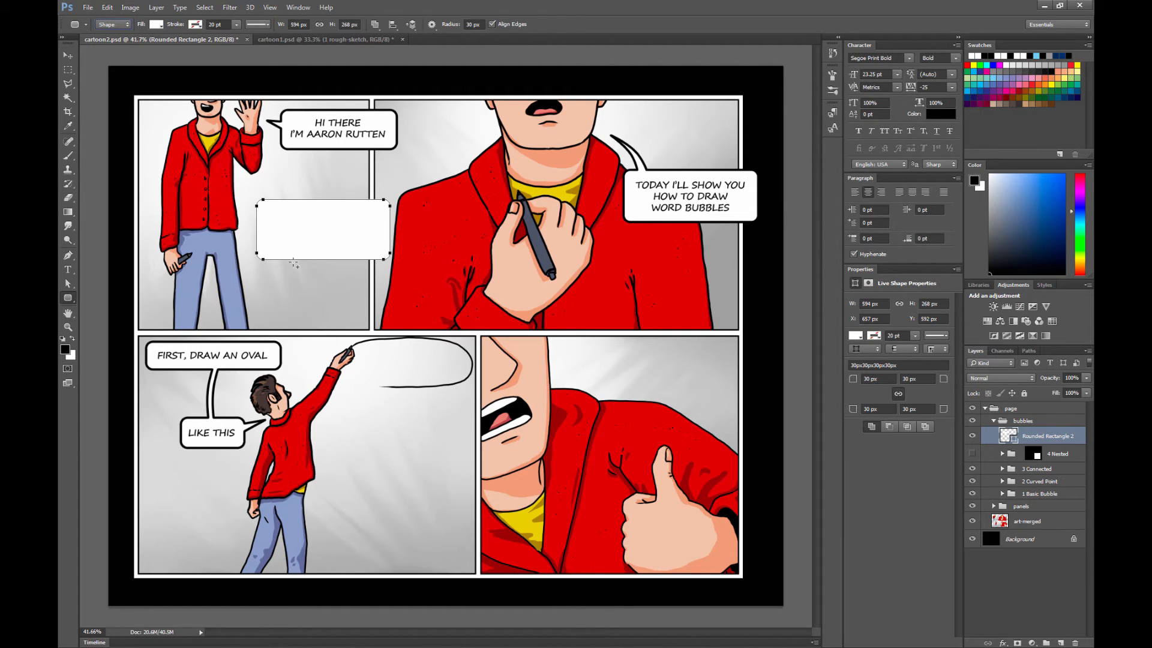
mouse_move(340, 279)
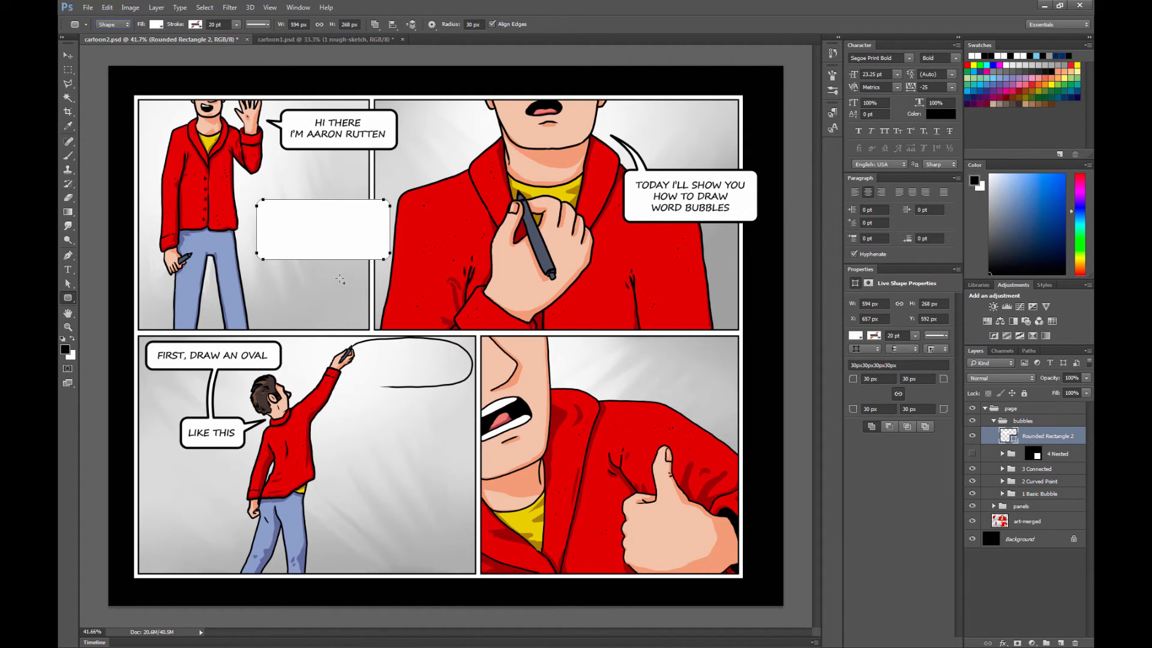
mouse_move(308, 225)
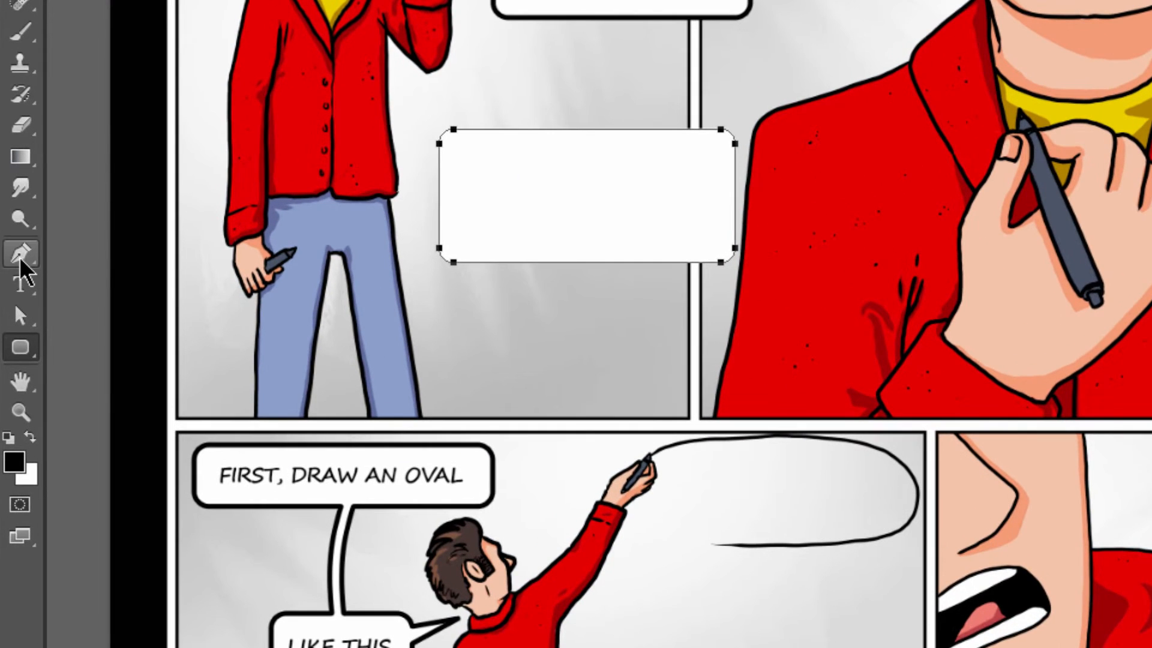
Select the Pen tool and set Path Operations to Combine Shapes.
left_click(20, 253)
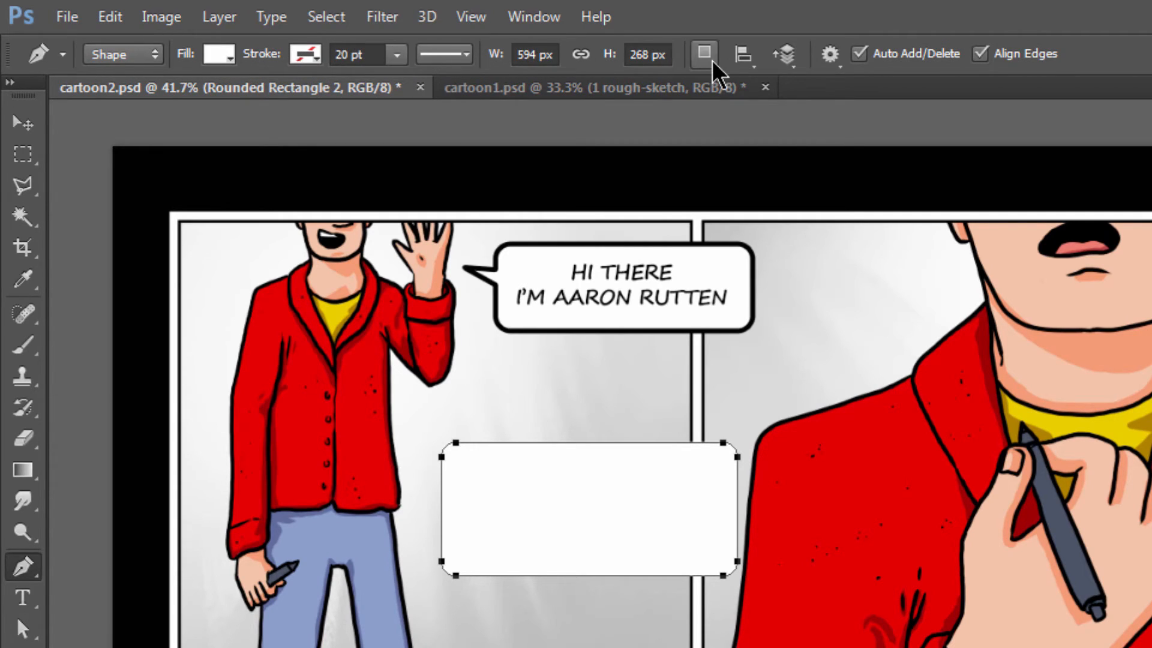
left_click(703, 53)
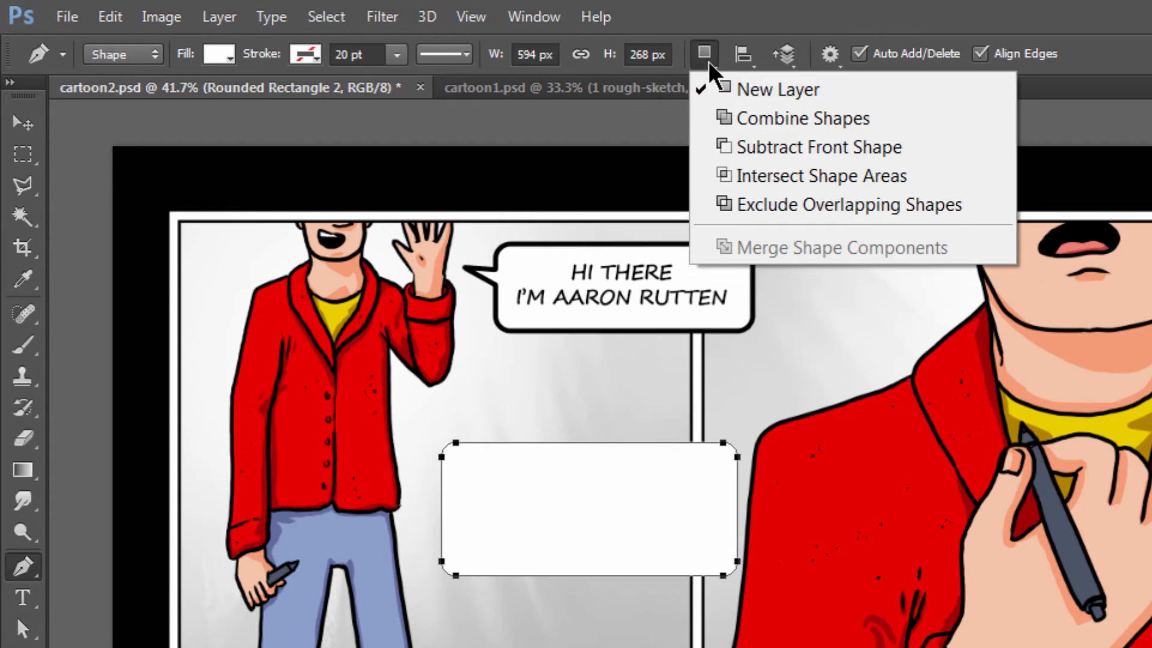
left_click(701, 52)
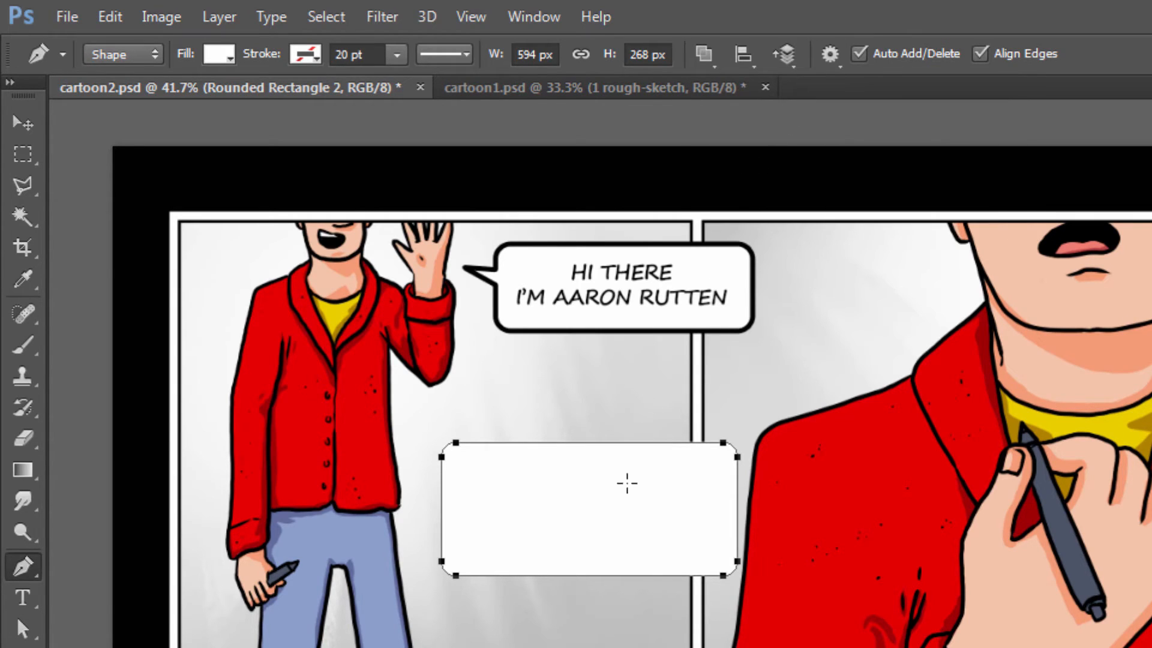
mouse_move(504, 544)
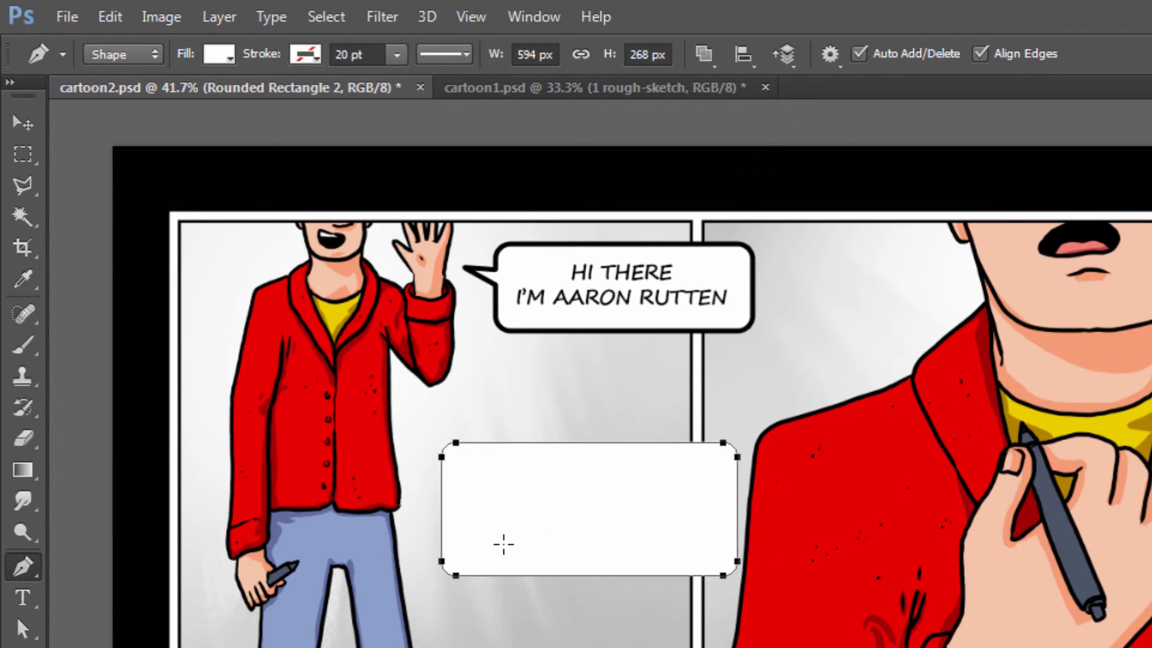
mouse_move(534, 516)
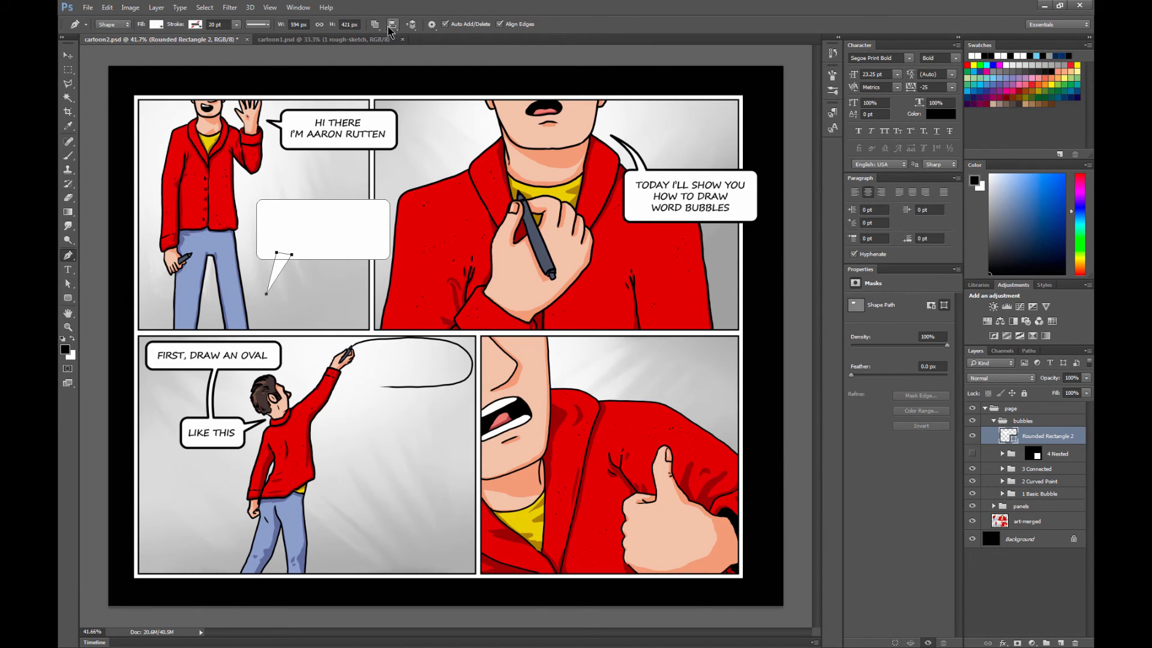
Draw a triangular pointer path hanging down-left below the white bubble.
left_click(392, 24)
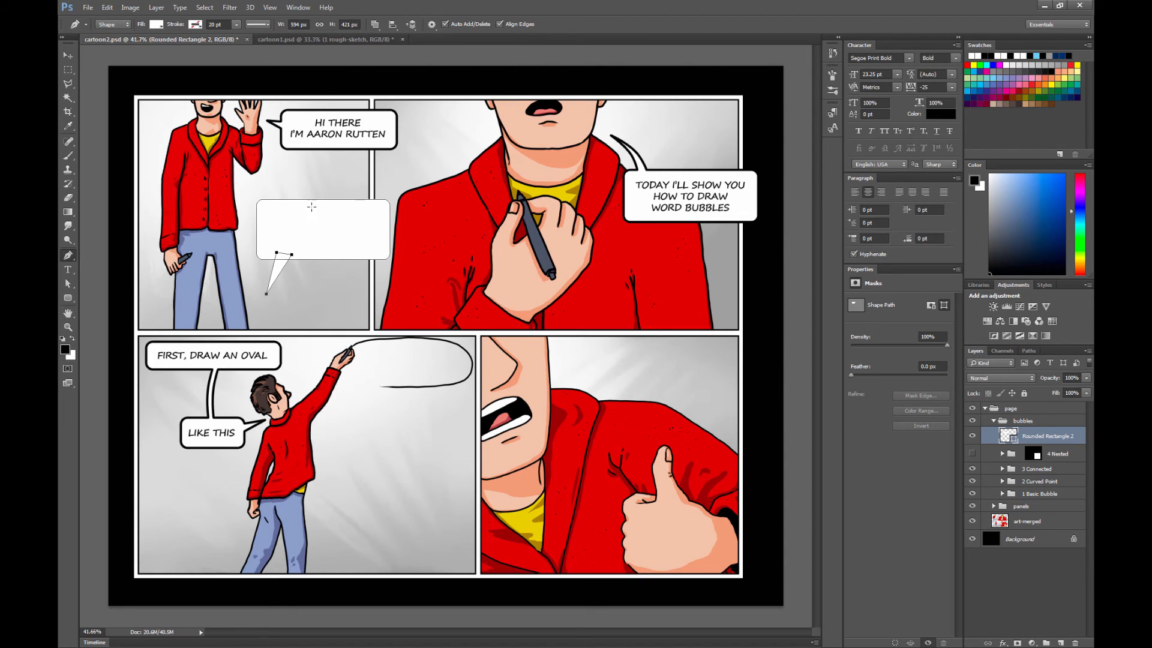
mouse_move(468, 314)
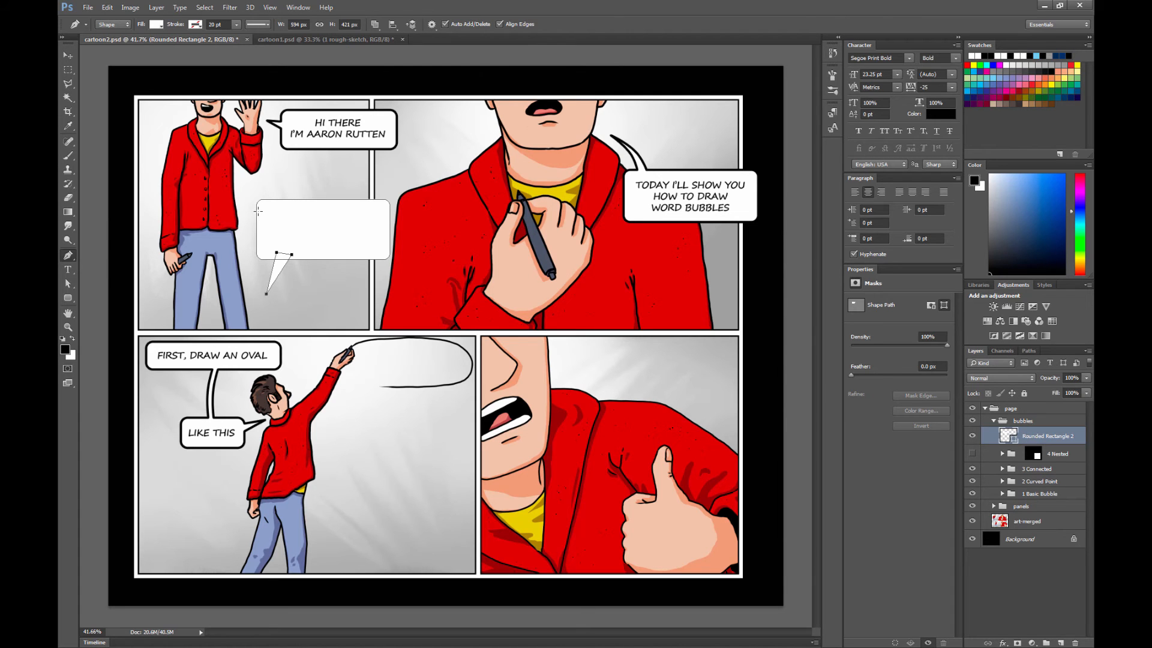
mouse_move(287, 259)
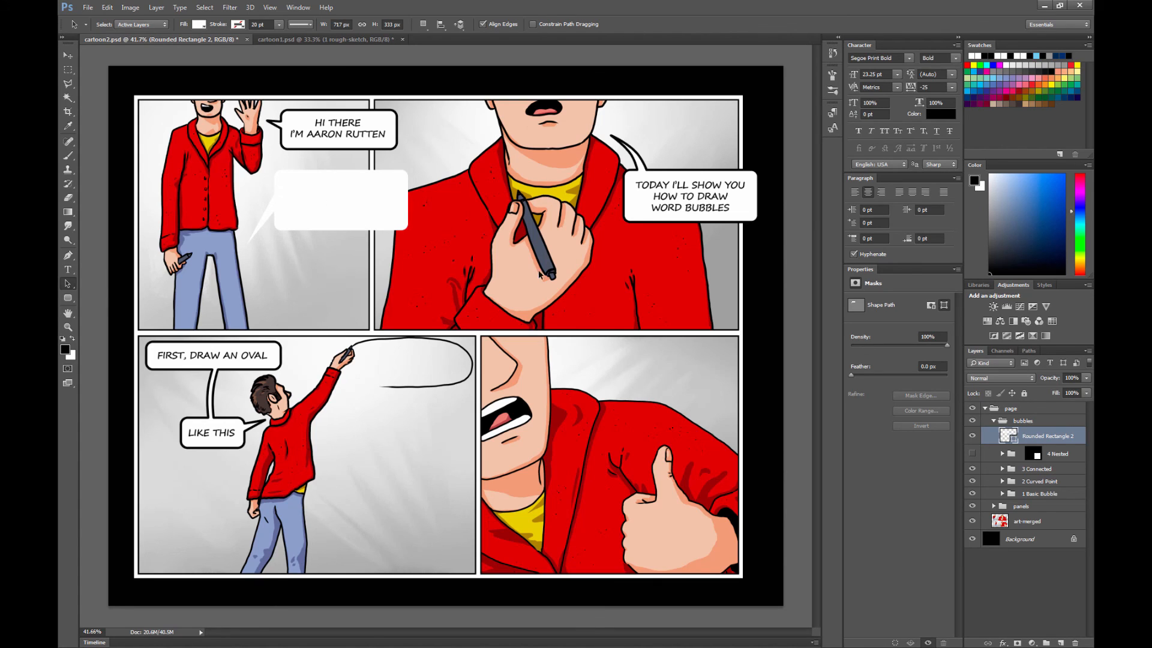
mouse_move(367, 209)
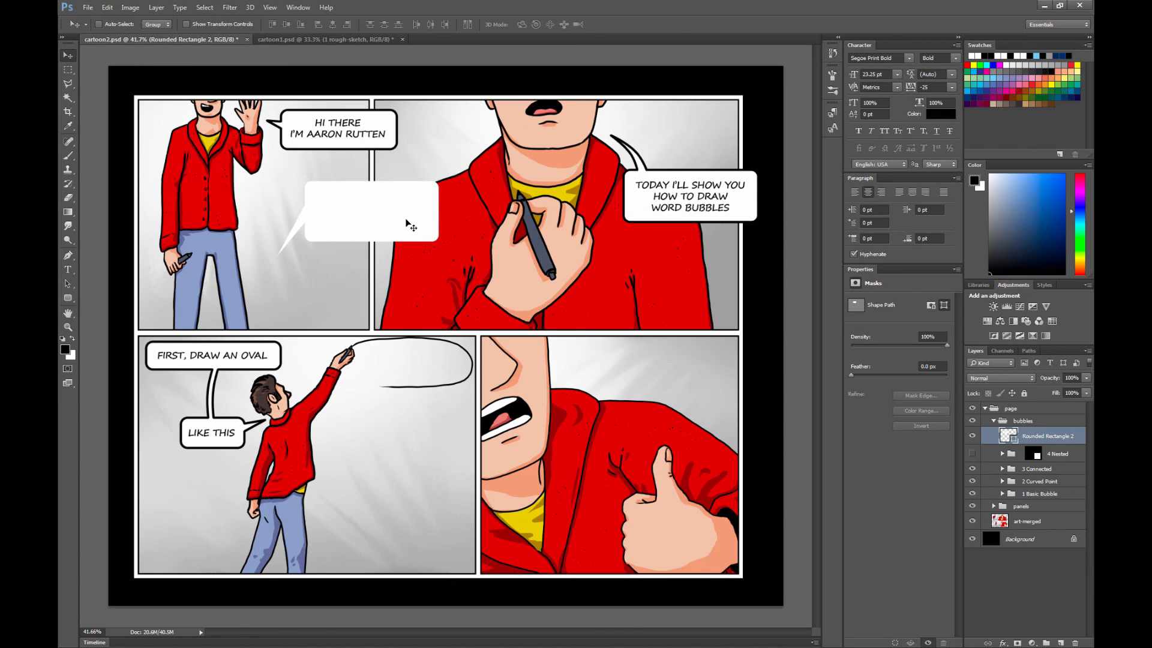
Flip the white bubble so its pointer aims up-right, then shift it left.
key("ctrl+t")
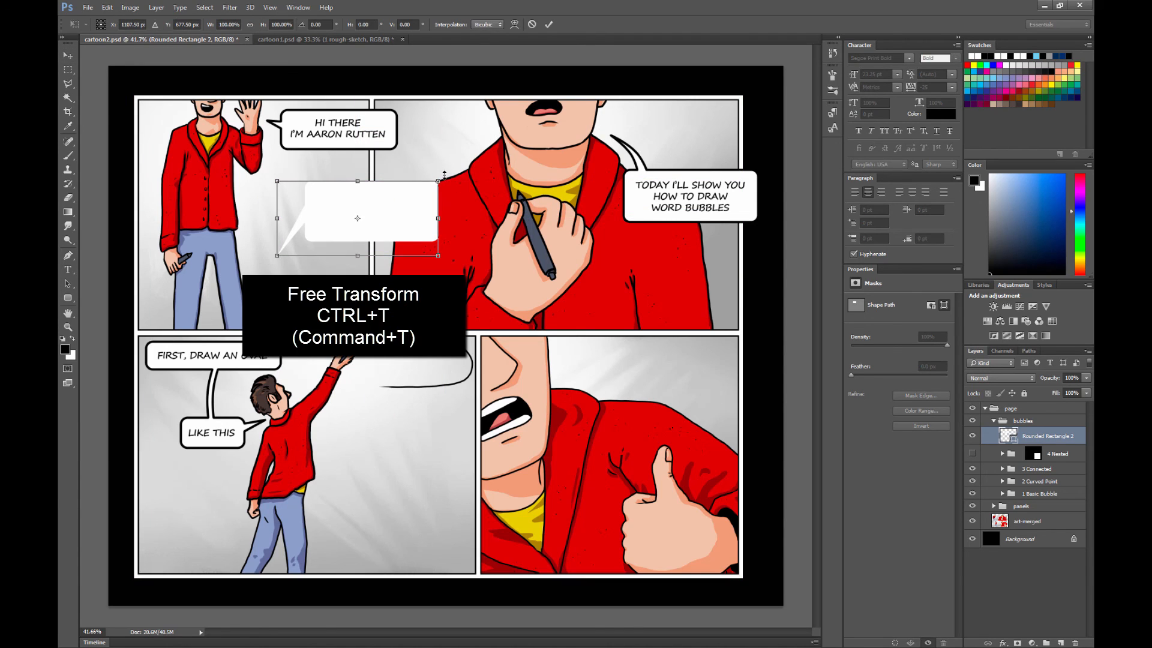
left_click_drag(441, 174, 455, 203)
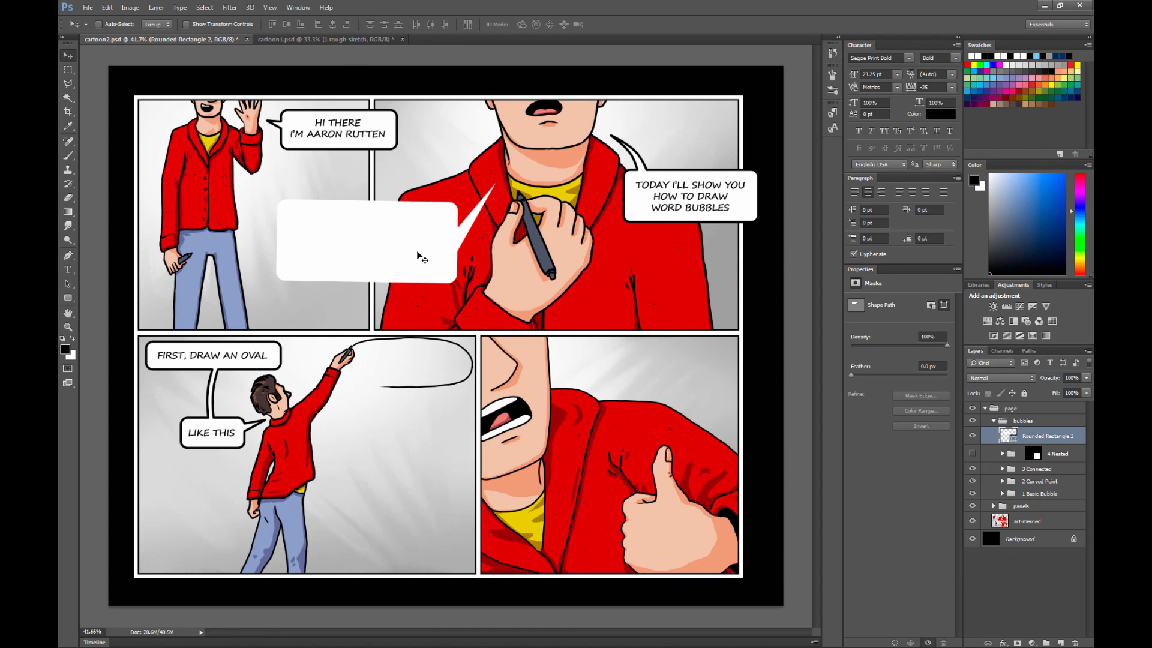
left_click_drag(422, 258, 378, 246)
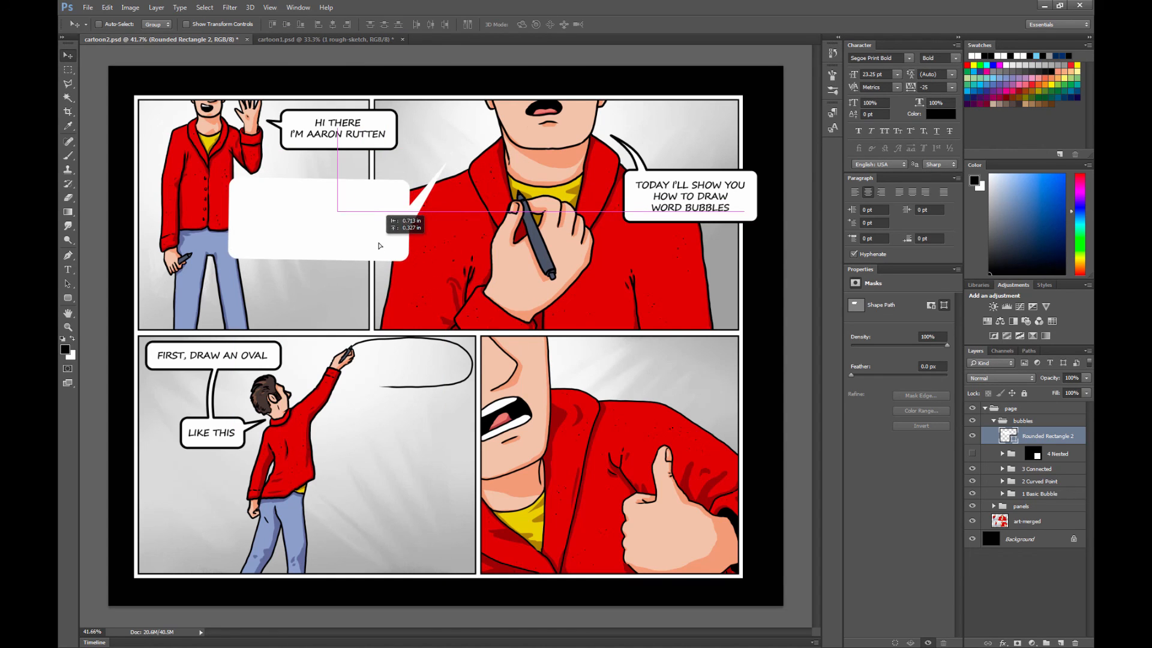